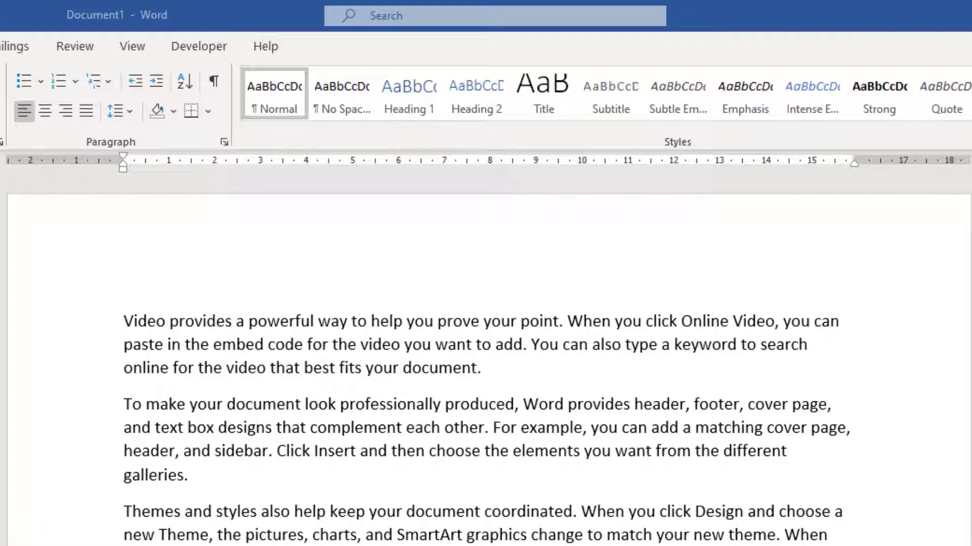
mouse_move(434, 438)
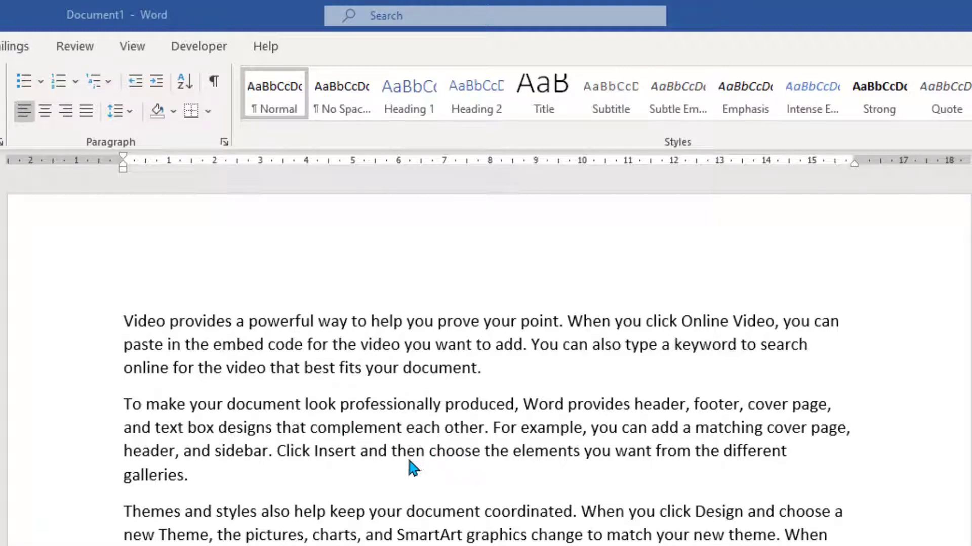
mouse_move(403, 476)
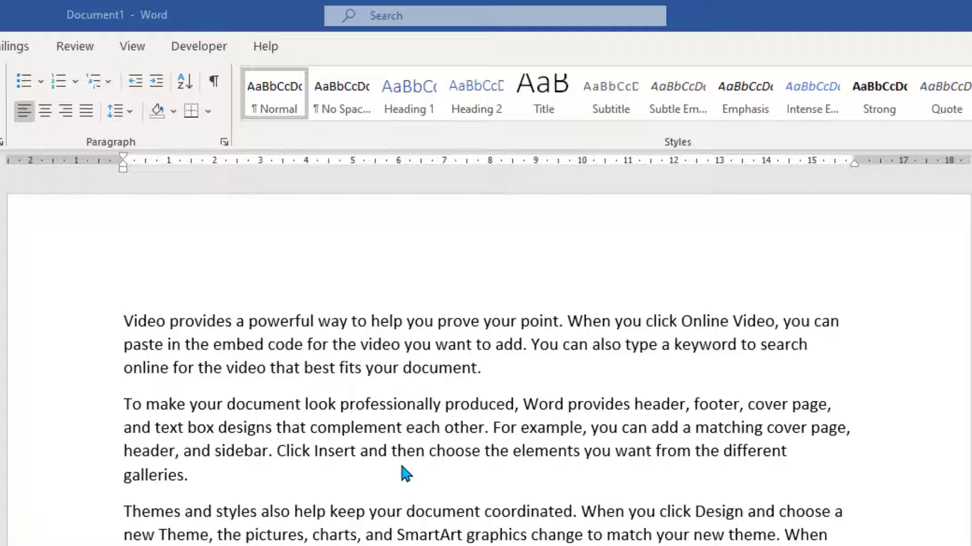
mouse_move(310, 378)
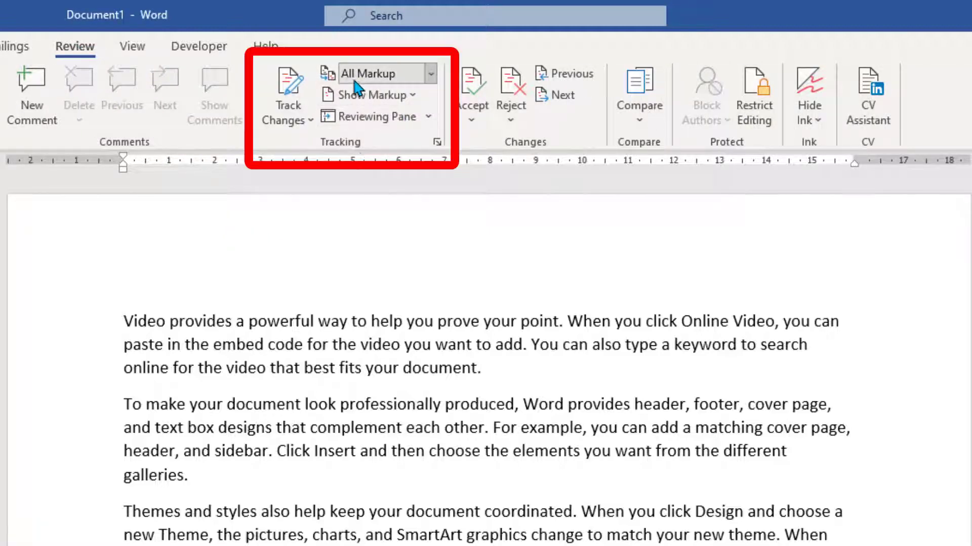
mouse_move(309, 169)
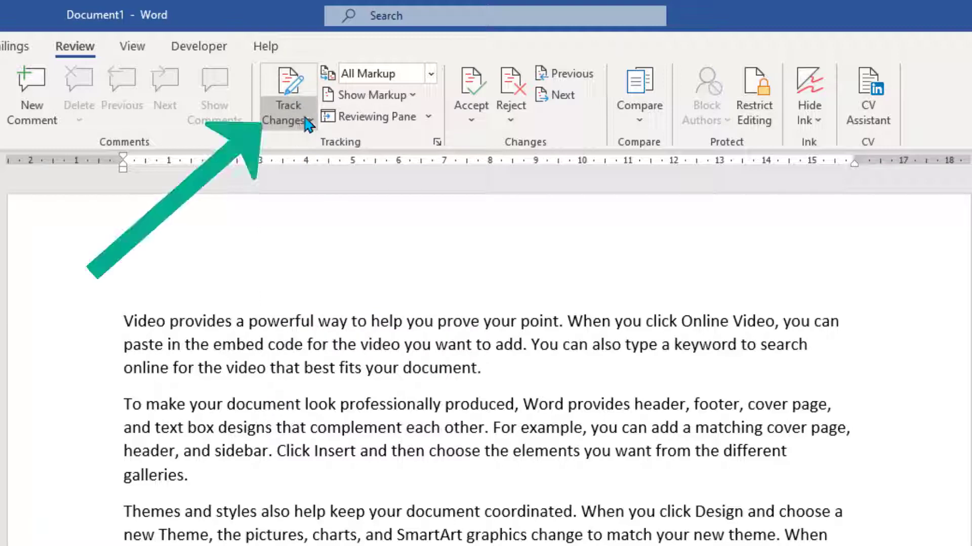
Switch on Track Changes from the Review ribbon.
left_click(286, 121)
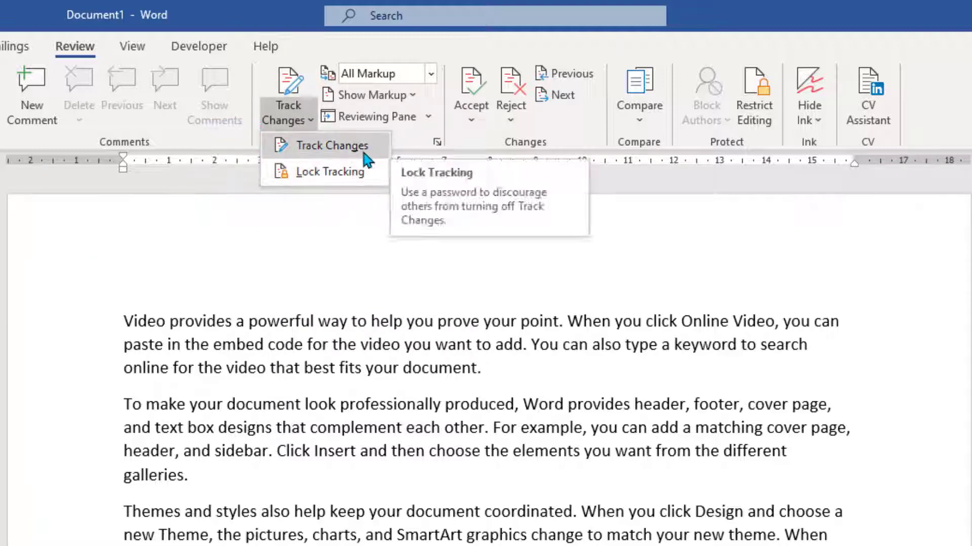
mouse_move(332, 145)
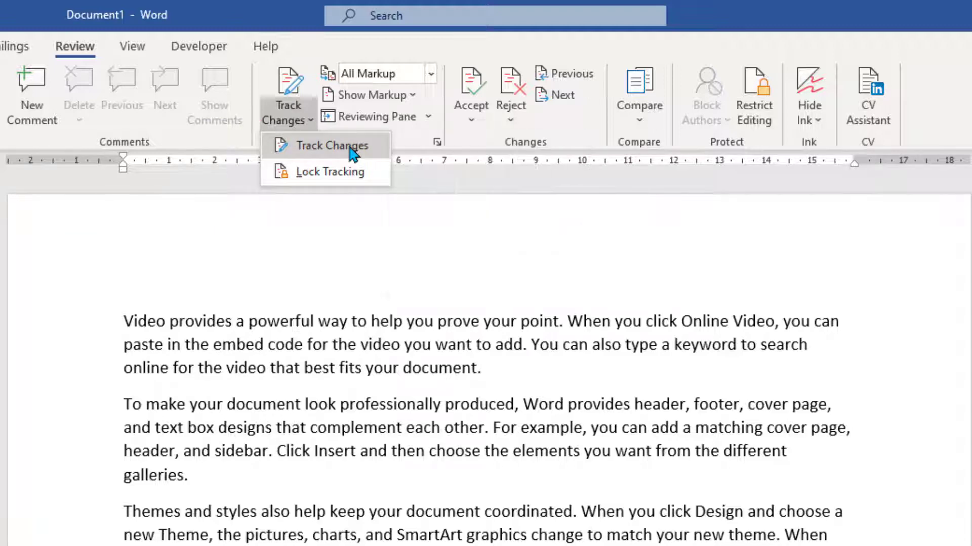
left_click(328, 145)
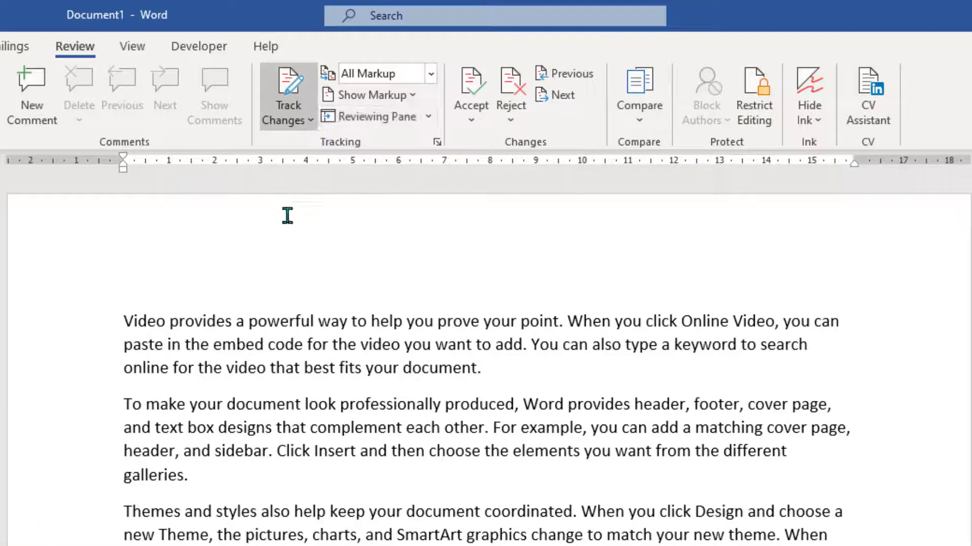
mouse_move(303, 269)
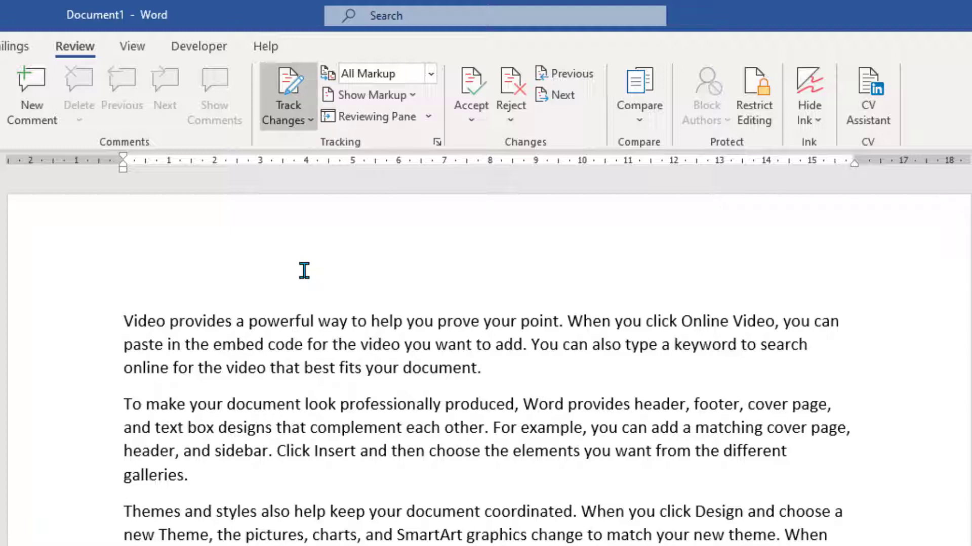
mouse_move(301, 162)
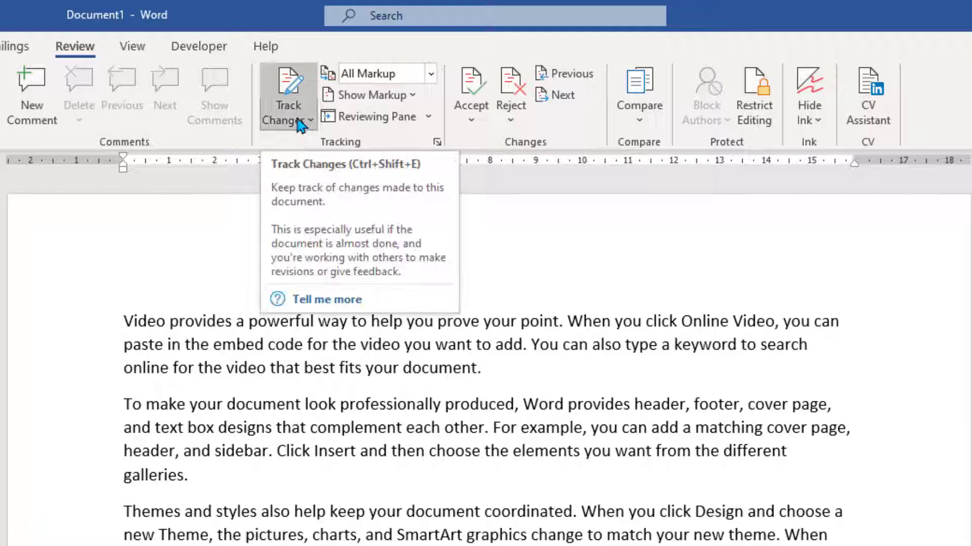
Lock change tracking with a password so others cannot turn it off.
left_click(311, 119)
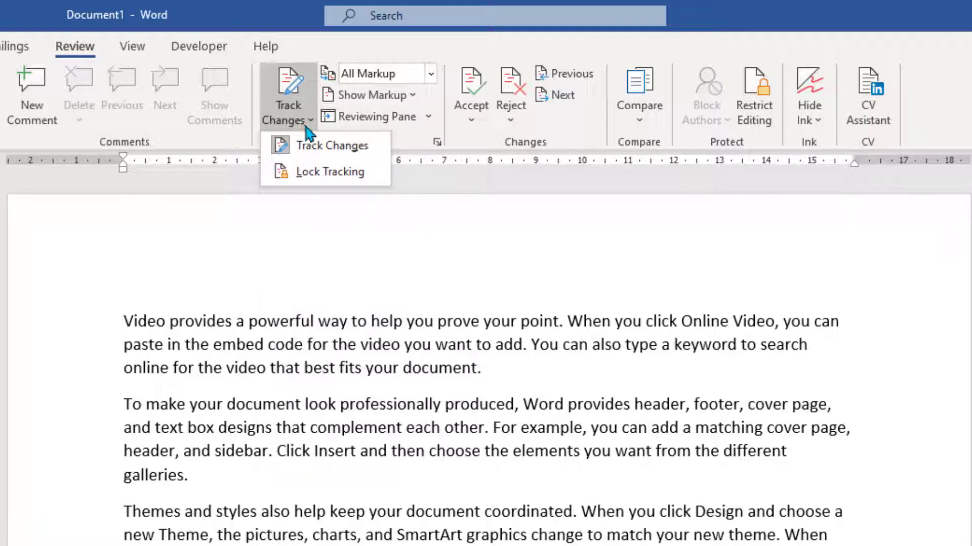
mouse_move(343, 180)
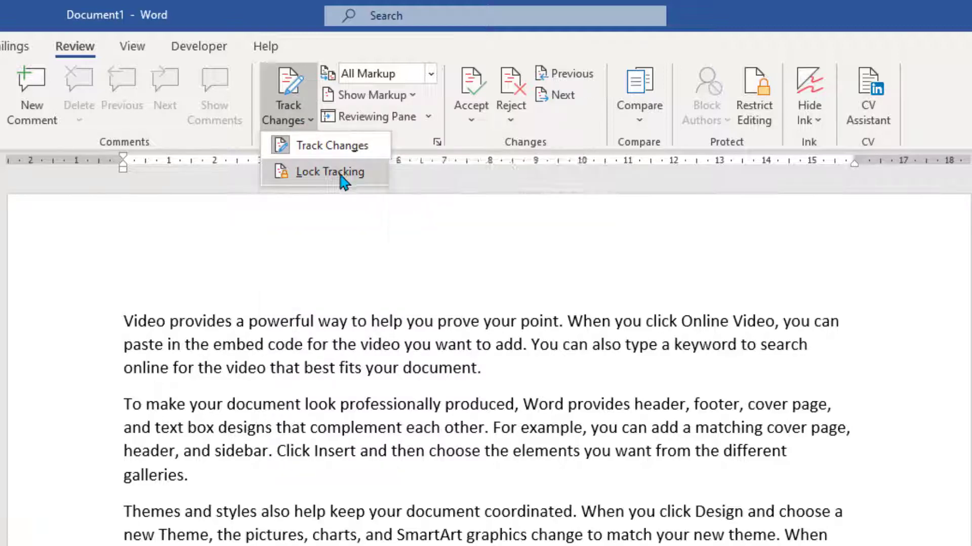
left_click(330, 172)
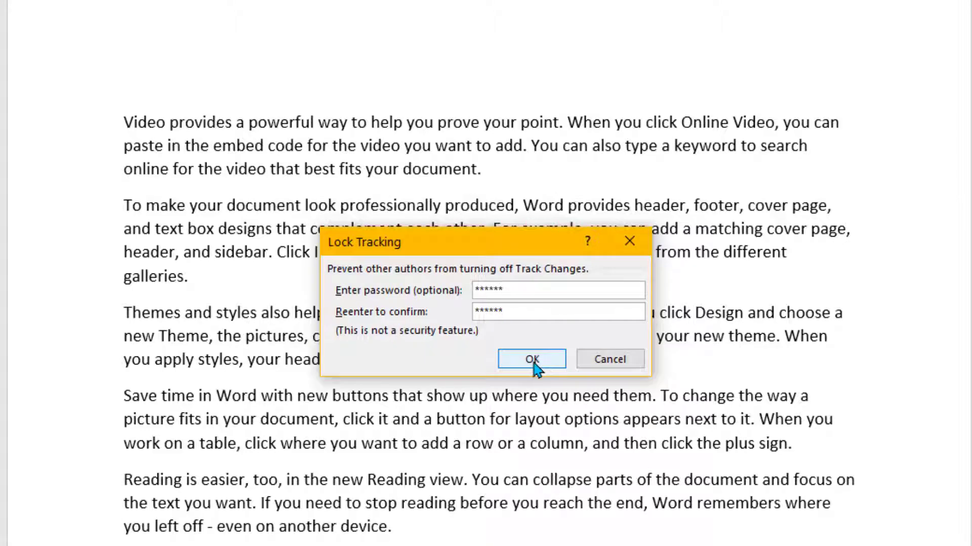
left_click(532, 358)
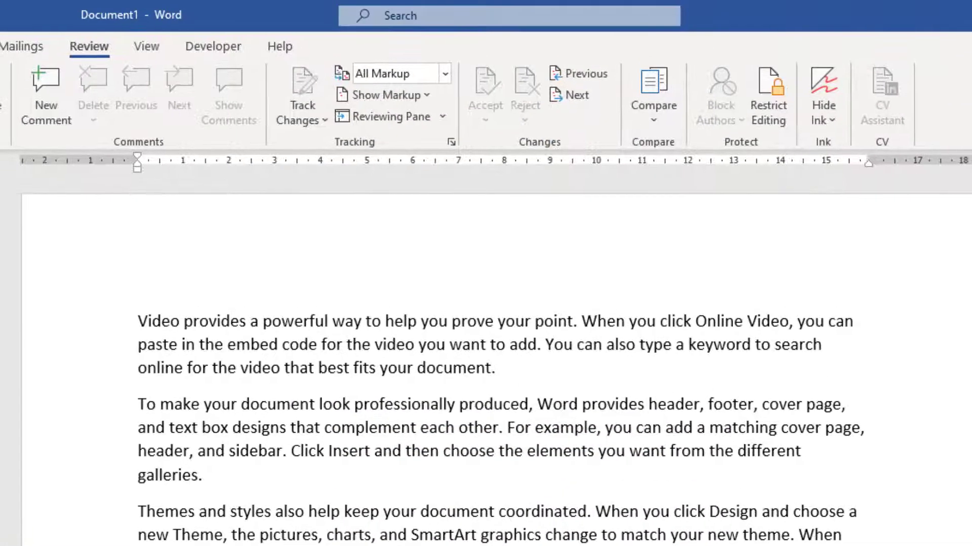
mouse_move(267, 109)
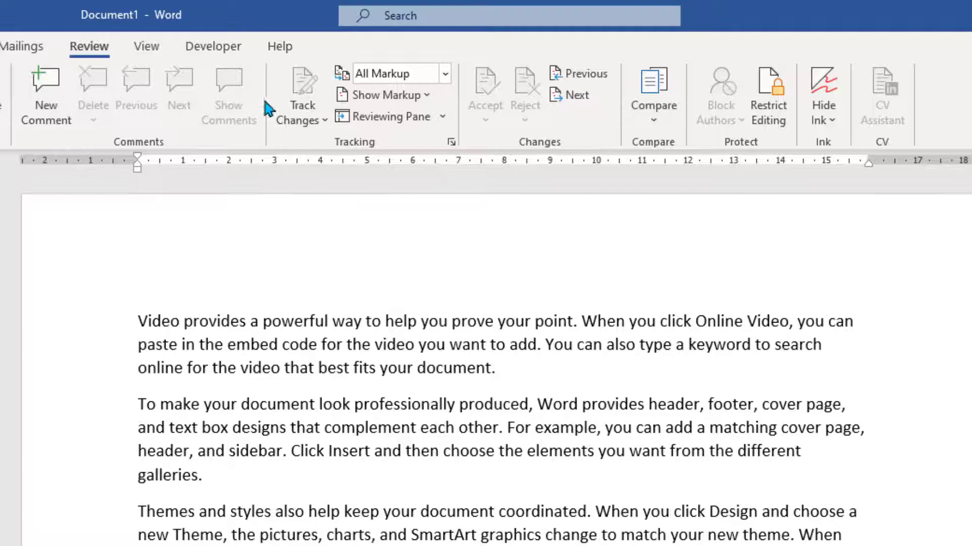
mouse_move(378, 195)
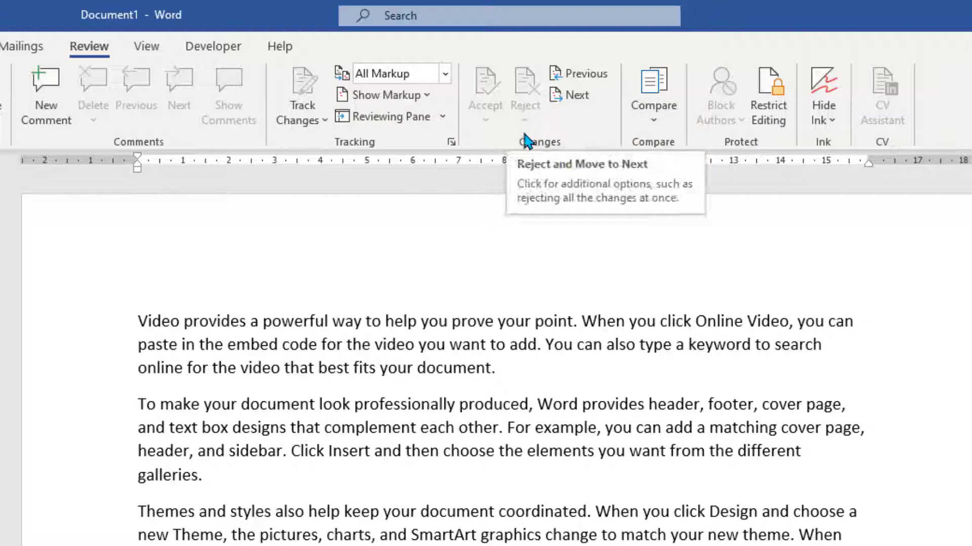
mouse_move(495, 227)
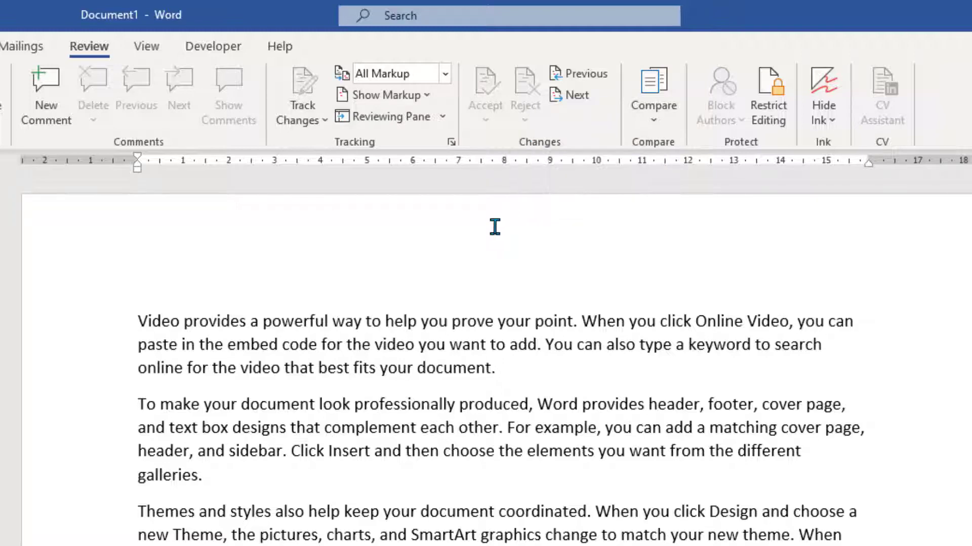
mouse_move(540, 221)
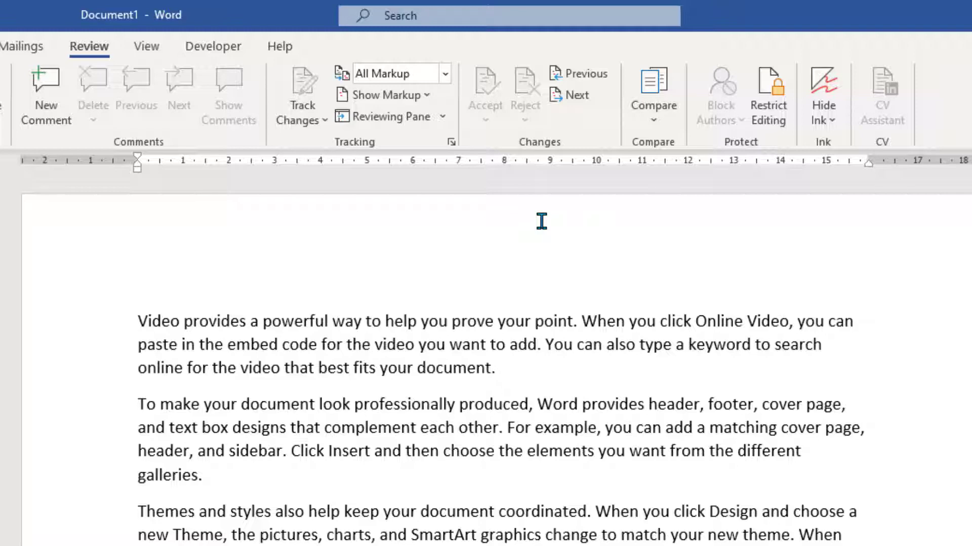
mouse_move(368, 388)
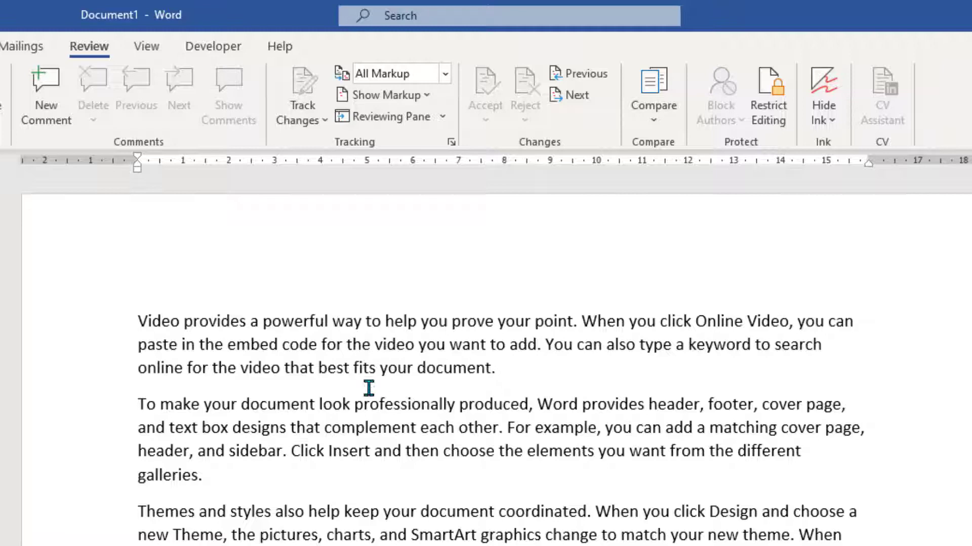
mouse_move(467, 211)
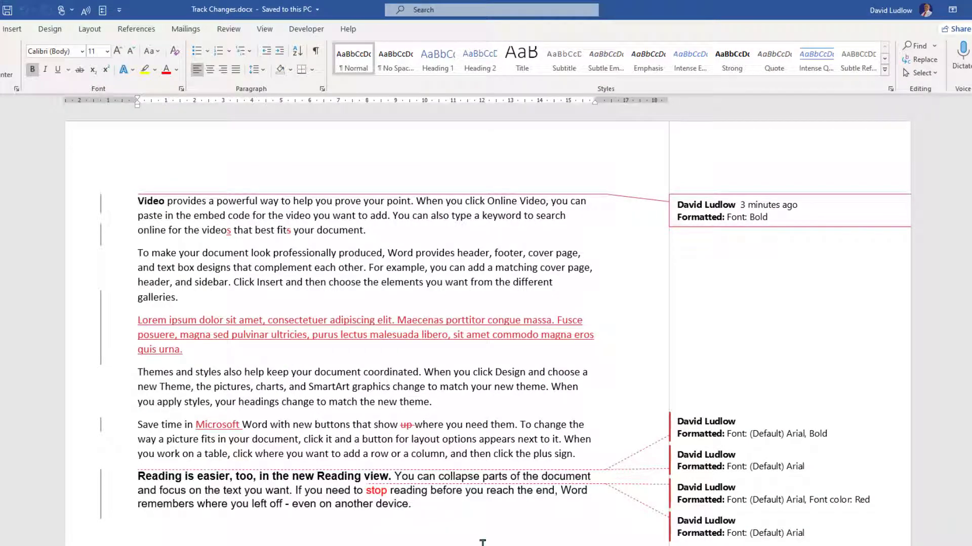
mouse_move(558, 282)
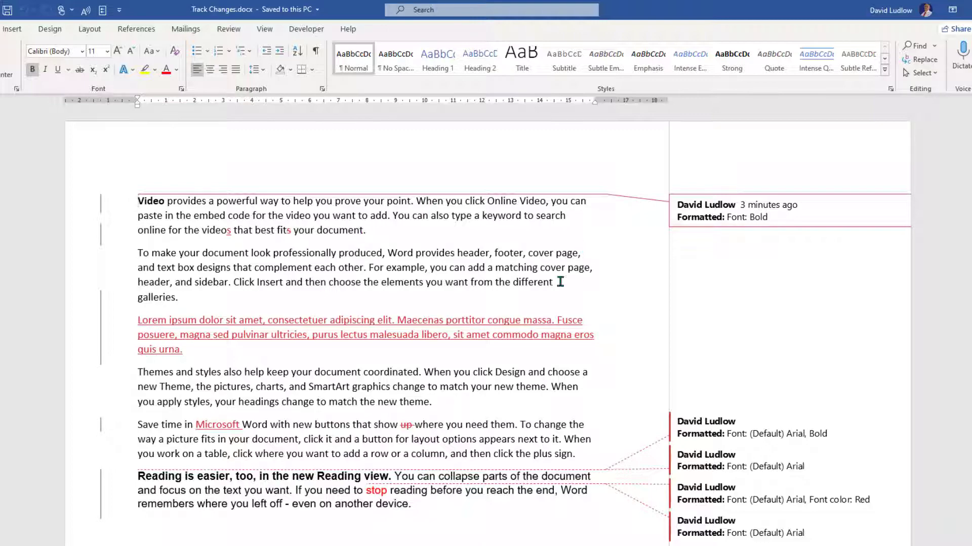
mouse_move(374, 159)
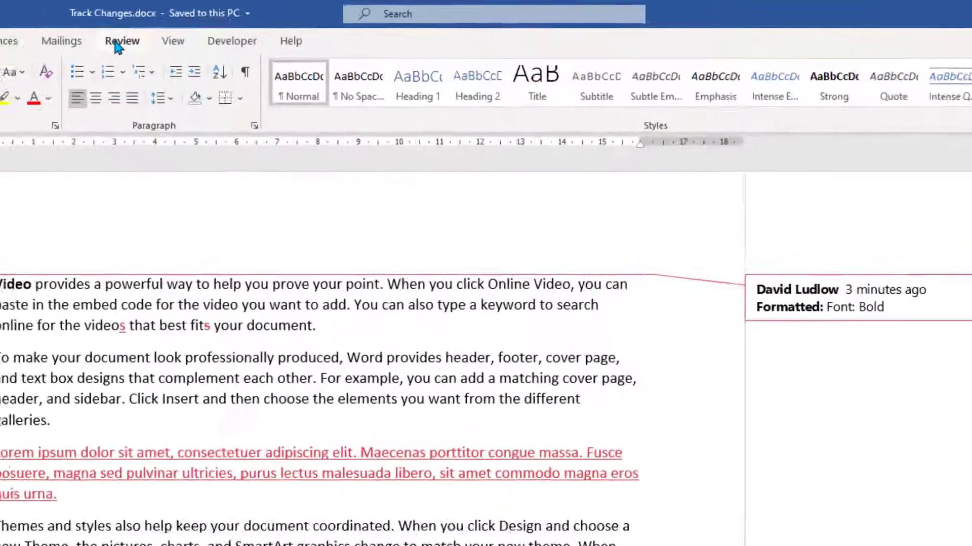
Set Display for Review to Simple Markup on the Review ribbon.
left_click(121, 40)
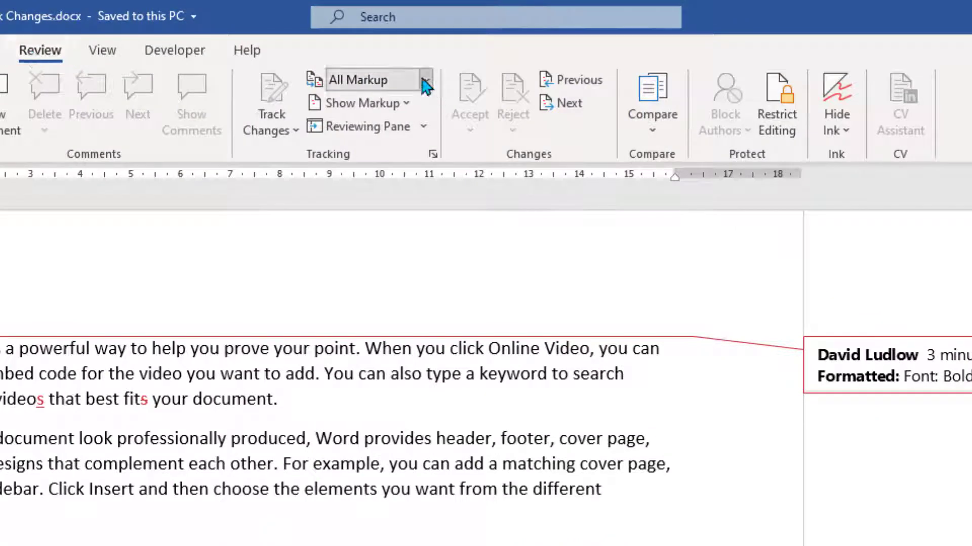
left_click(424, 79)
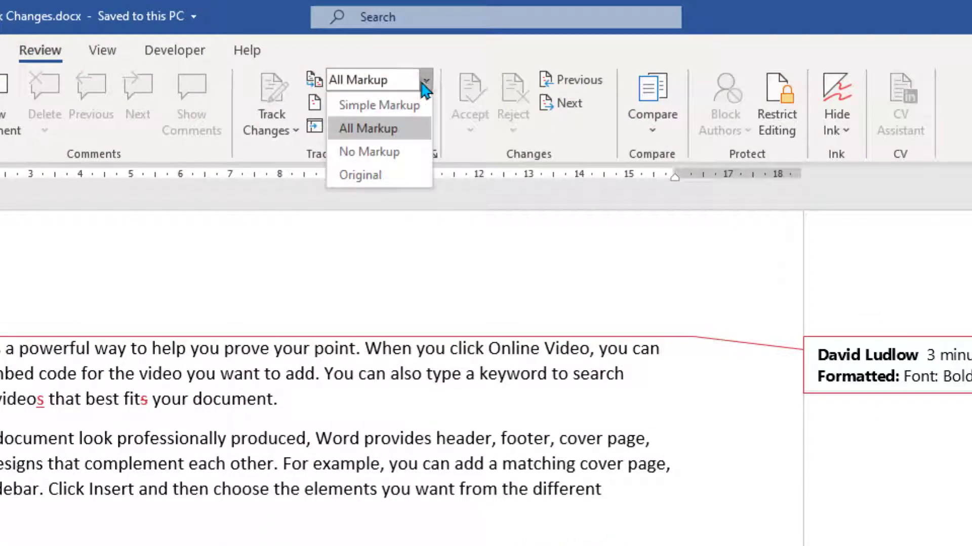
left_click(379, 105)
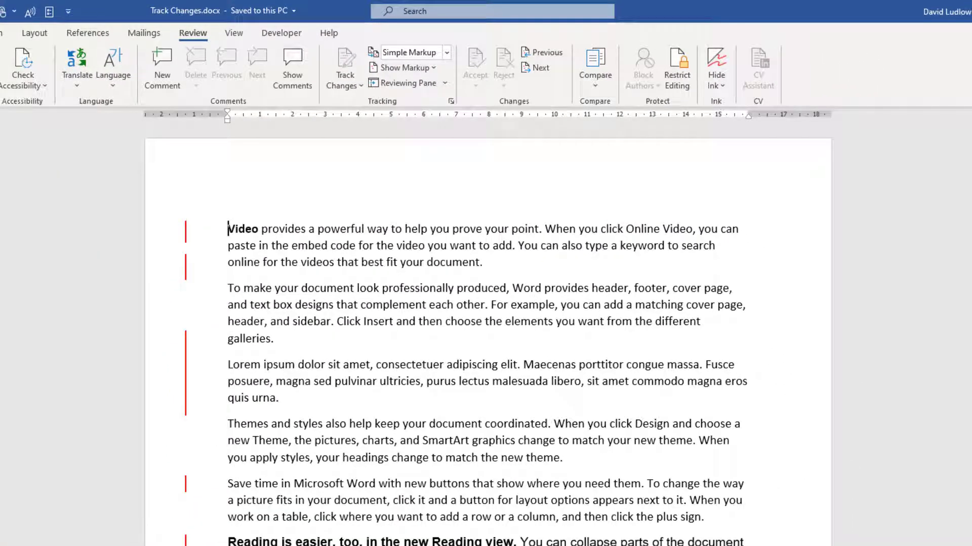
mouse_move(371, 375)
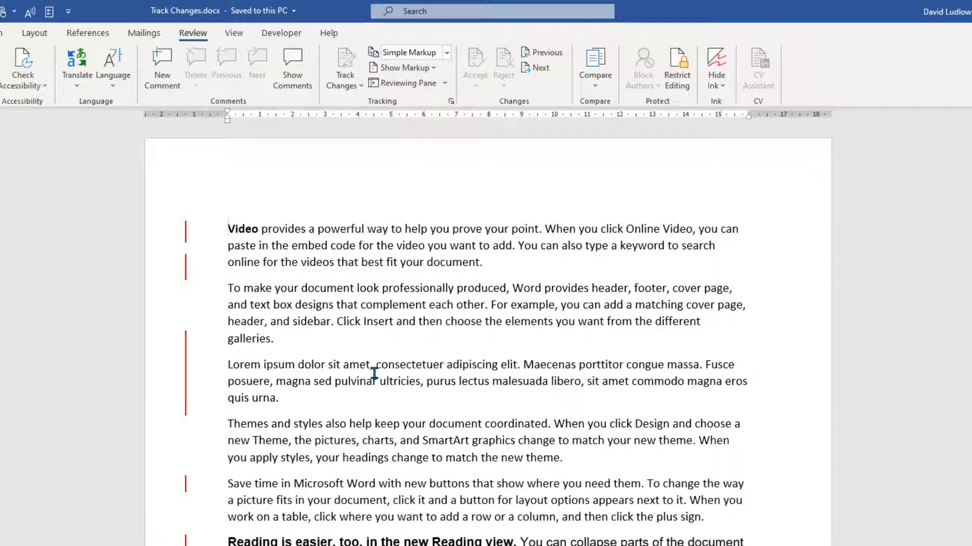
mouse_move(443, 56)
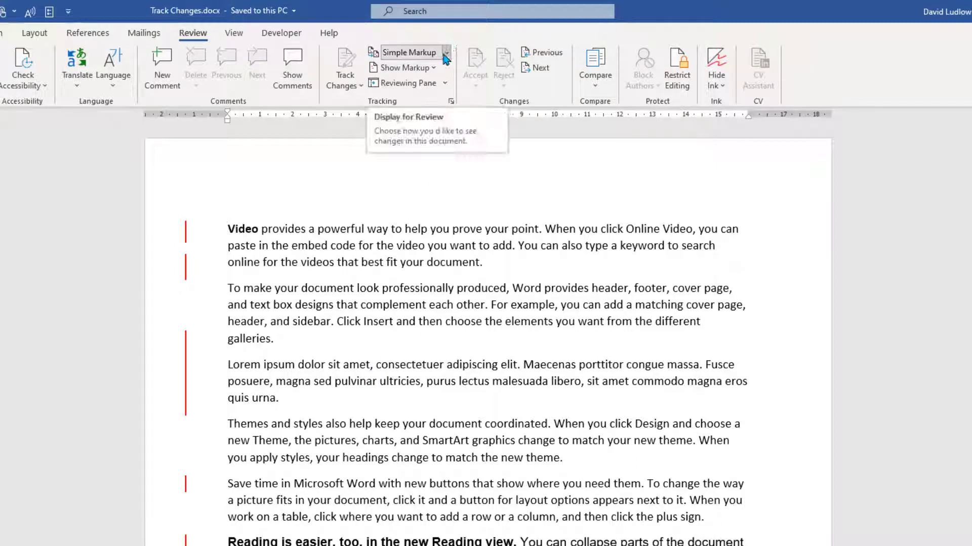
mouse_move(186, 237)
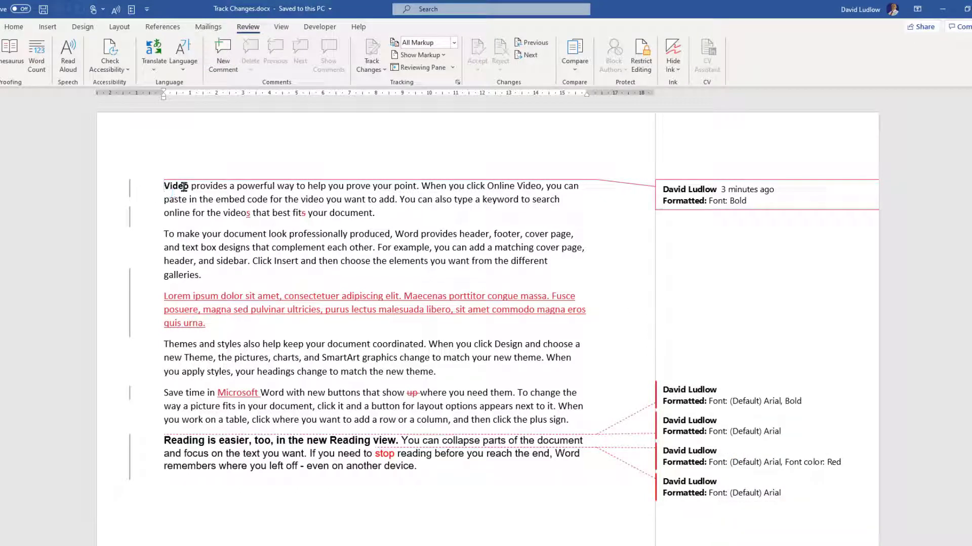
mouse_move(625, 180)
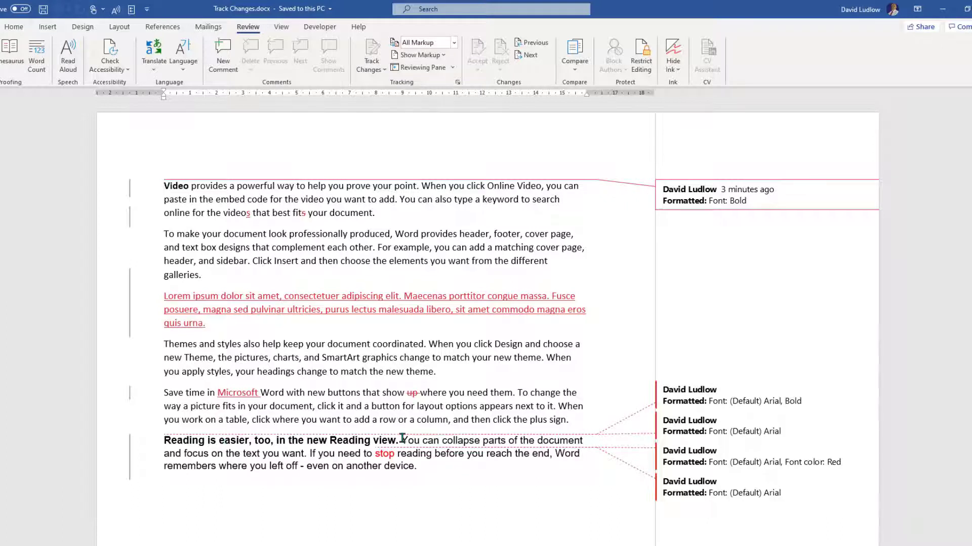
mouse_move(593, 423)
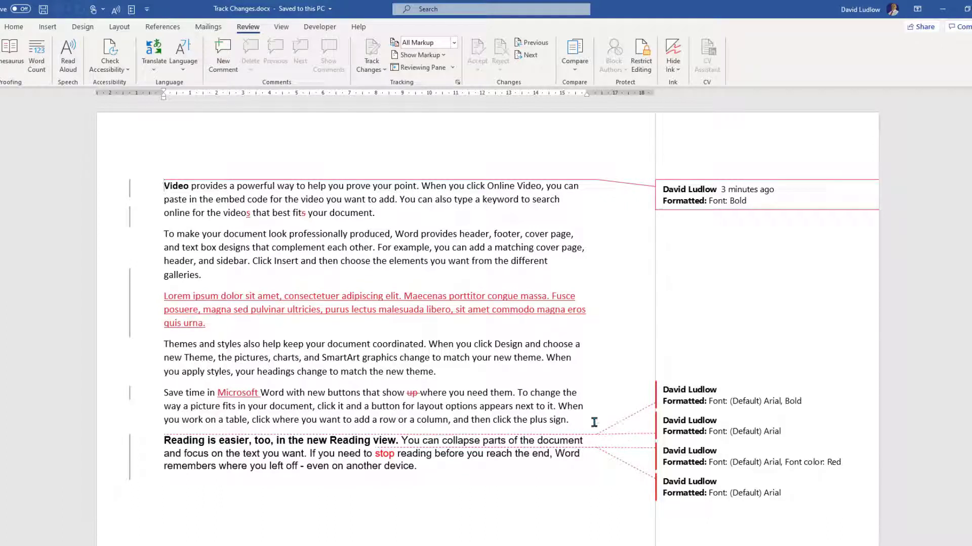
mouse_move(722, 306)
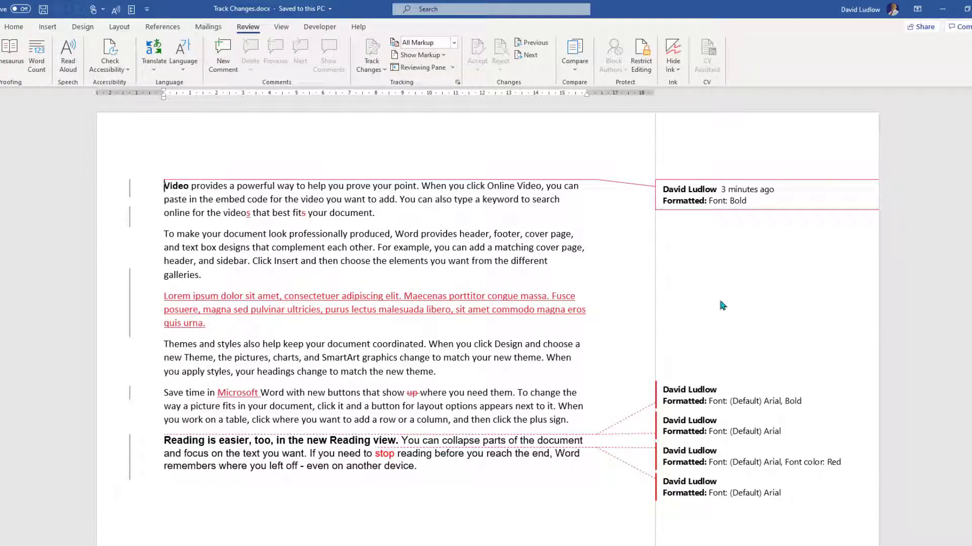
mouse_move(180, 311)
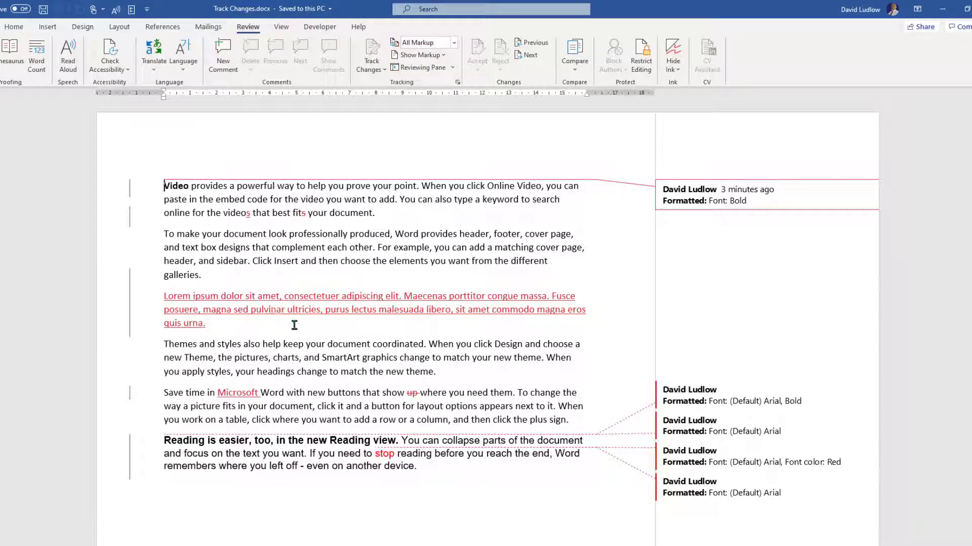
mouse_move(390, 167)
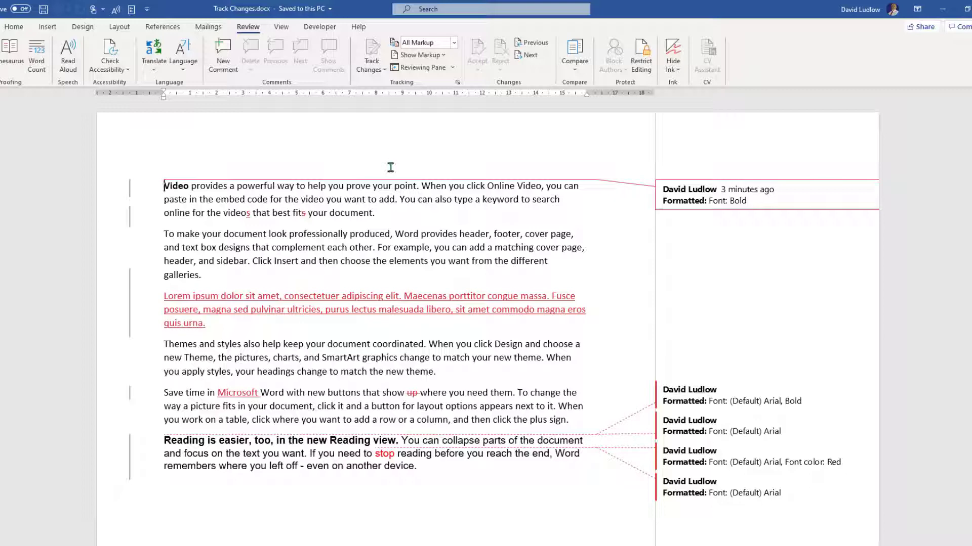
mouse_move(393, 126)
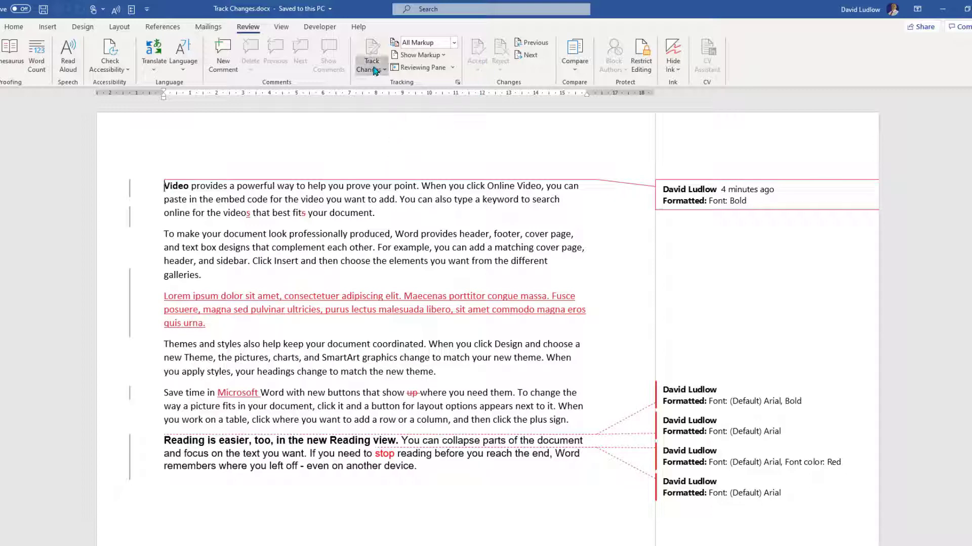
Enter the password in Unlock Tracking to release the lock on change tracking.
left_click(371, 65)
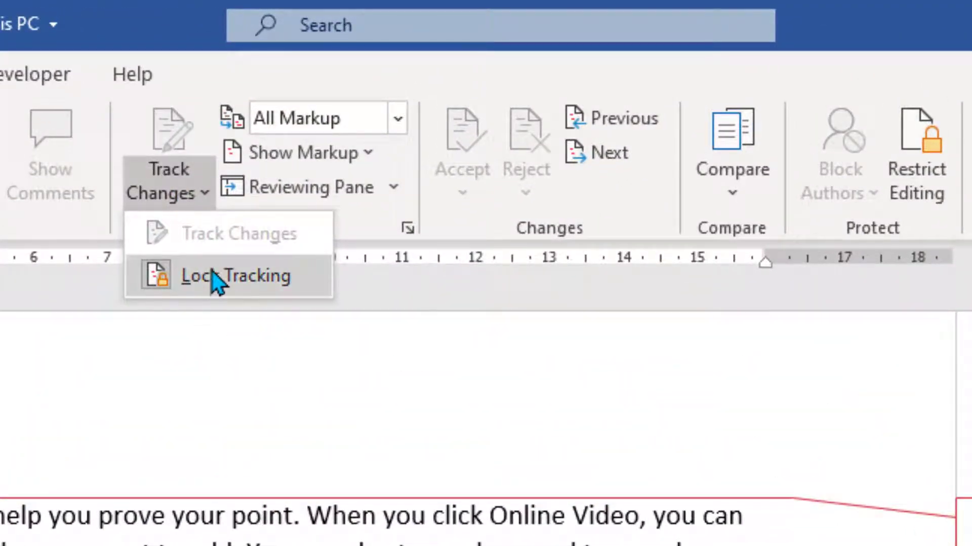
left_click(236, 275)
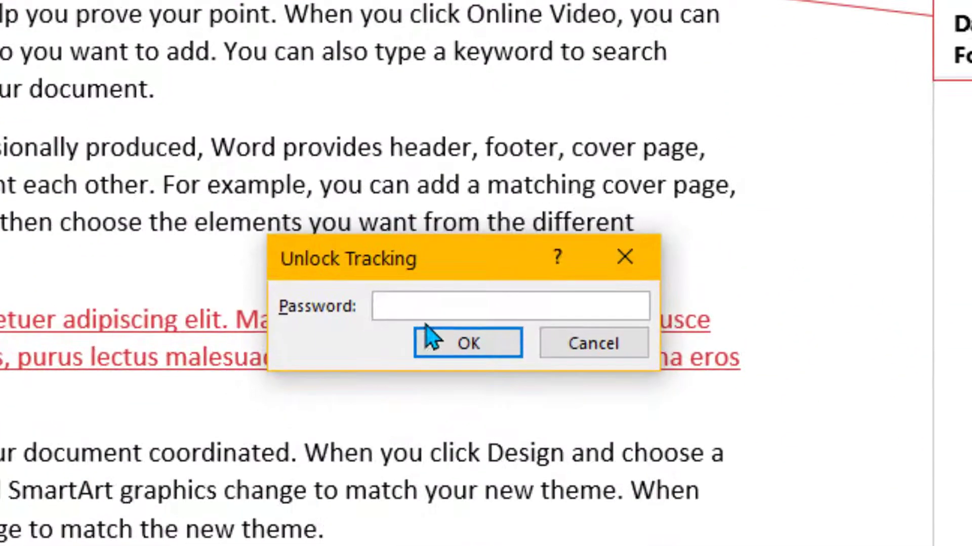
type("*****")
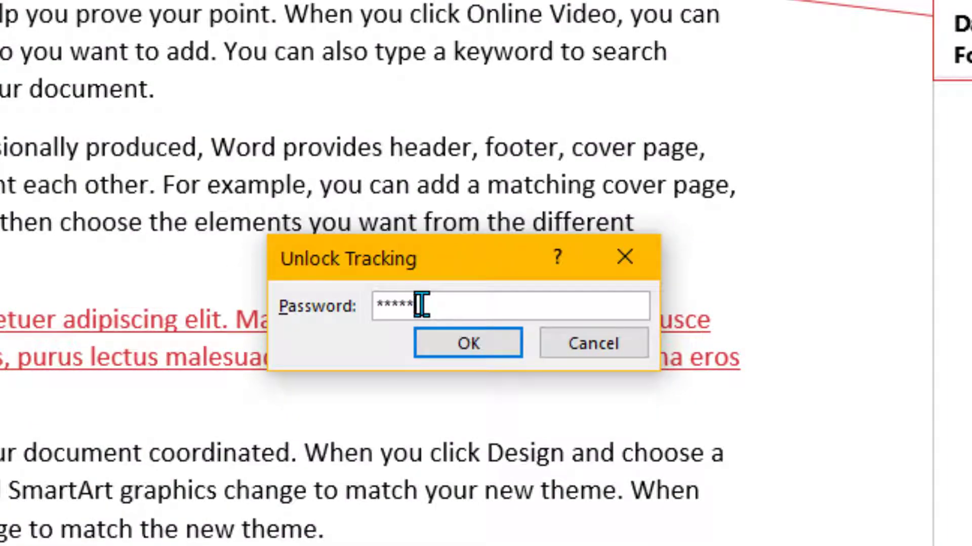
type("•")
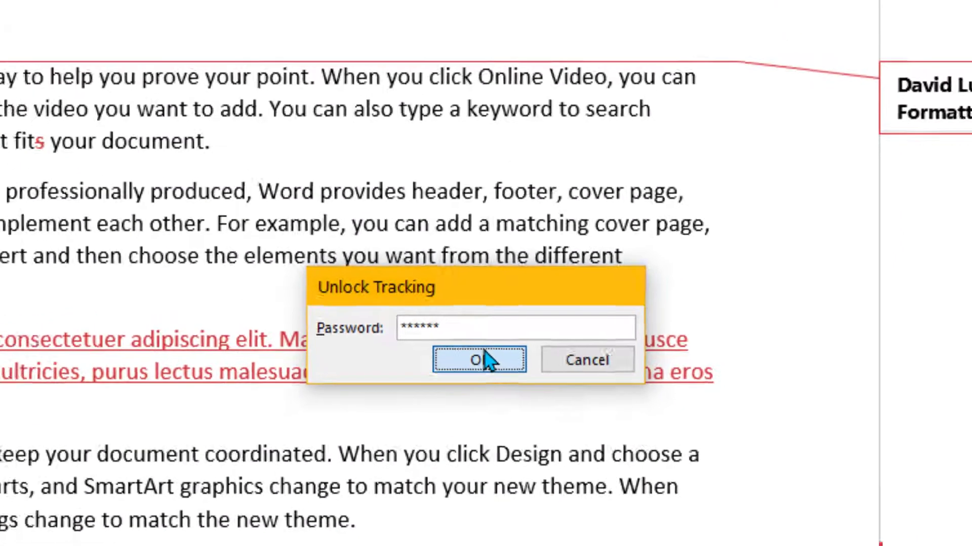
left_click(478, 361)
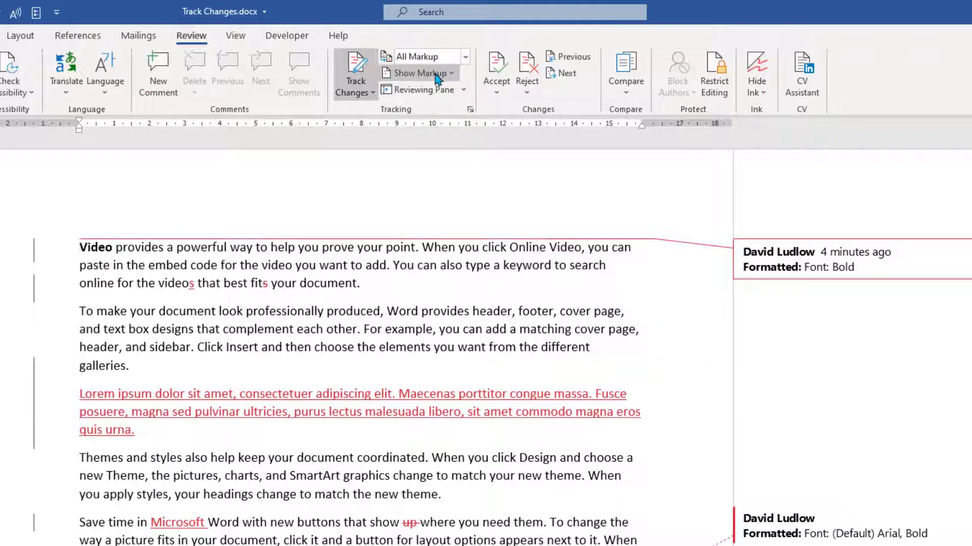
left_click(423, 72)
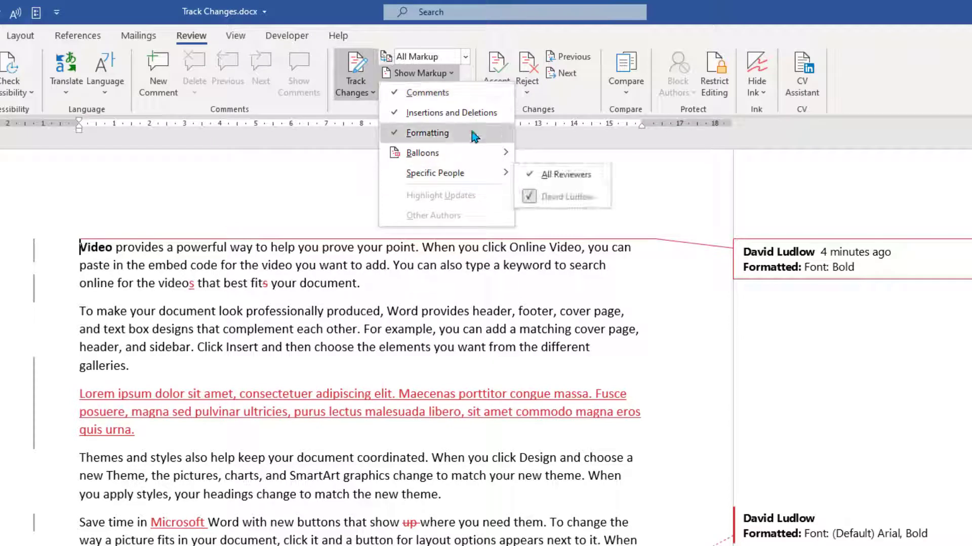
mouse_move(435, 174)
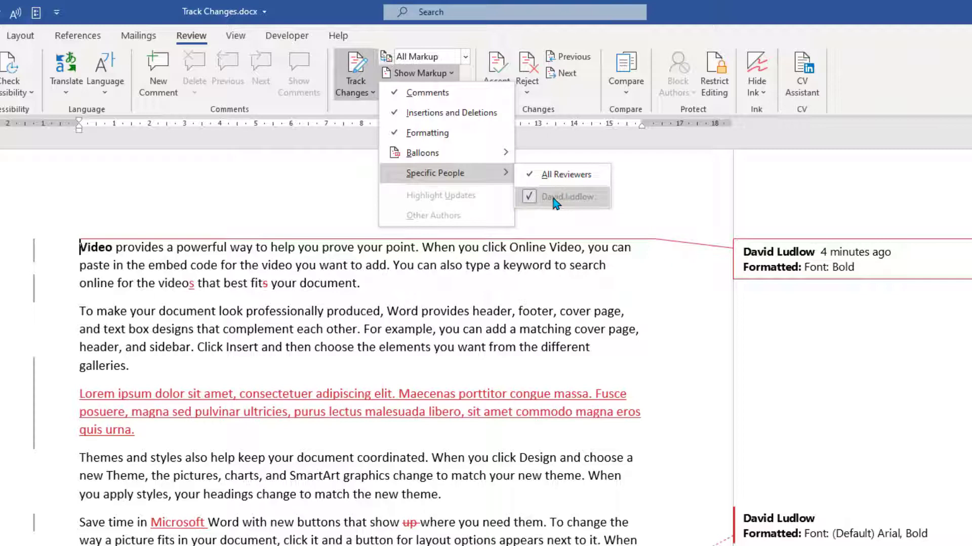
left_click(561, 197)
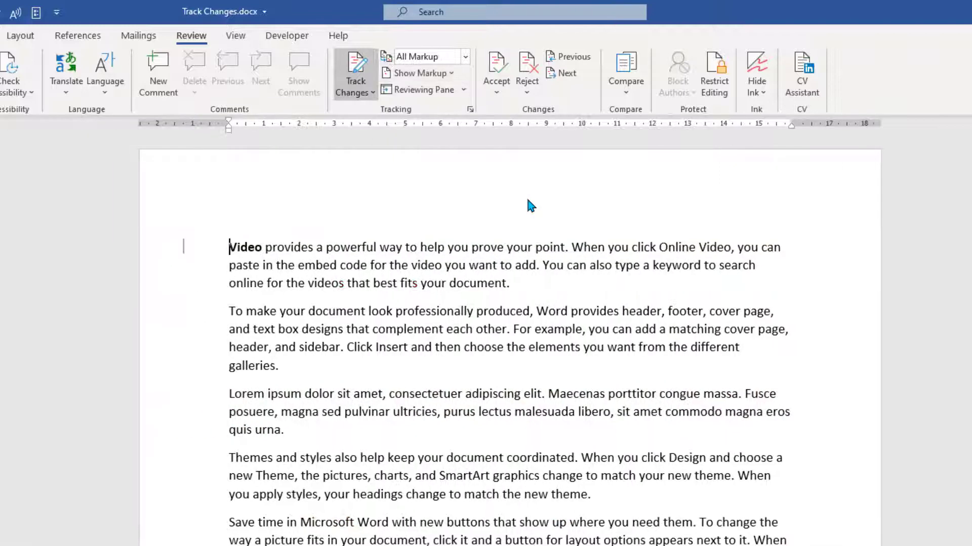
mouse_move(529, 190)
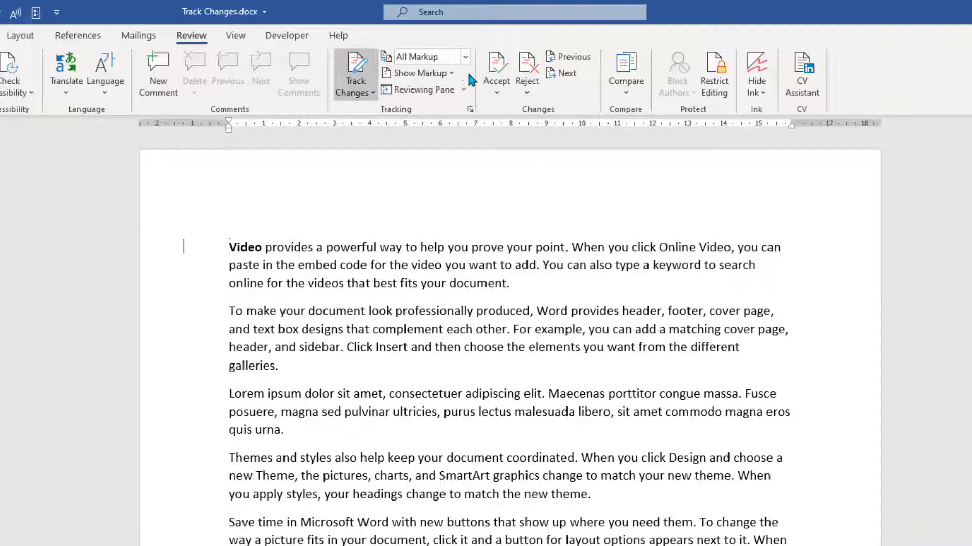
left_click(421, 73)
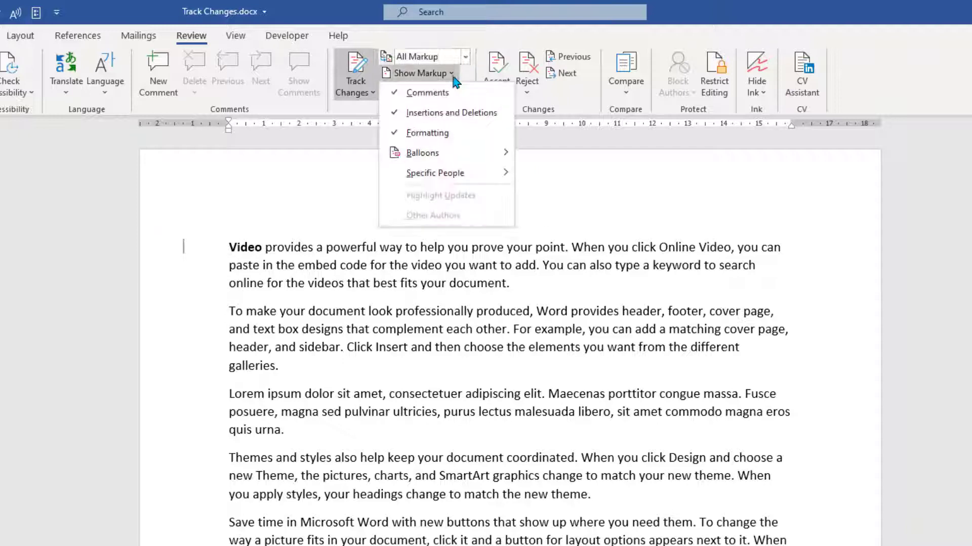
mouse_move(443, 84)
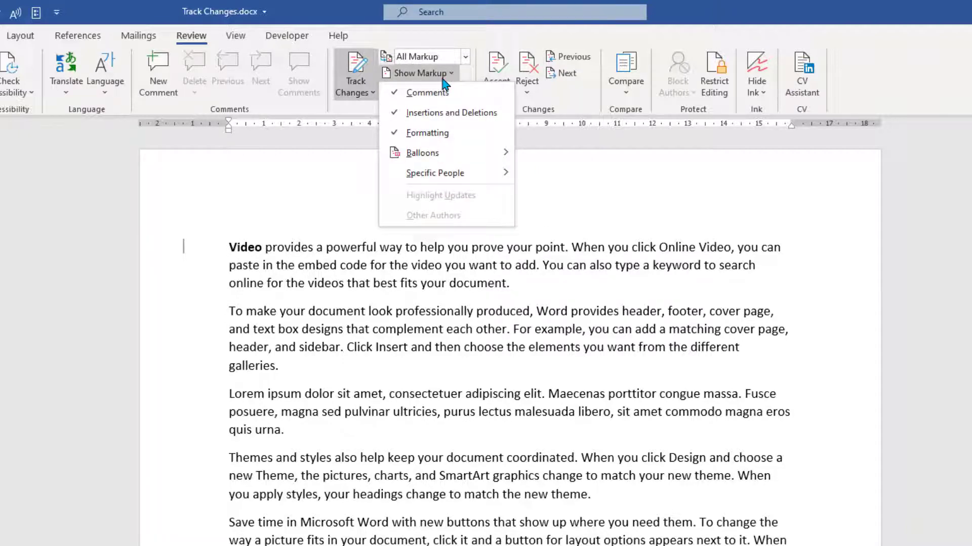
mouse_move(435, 173)
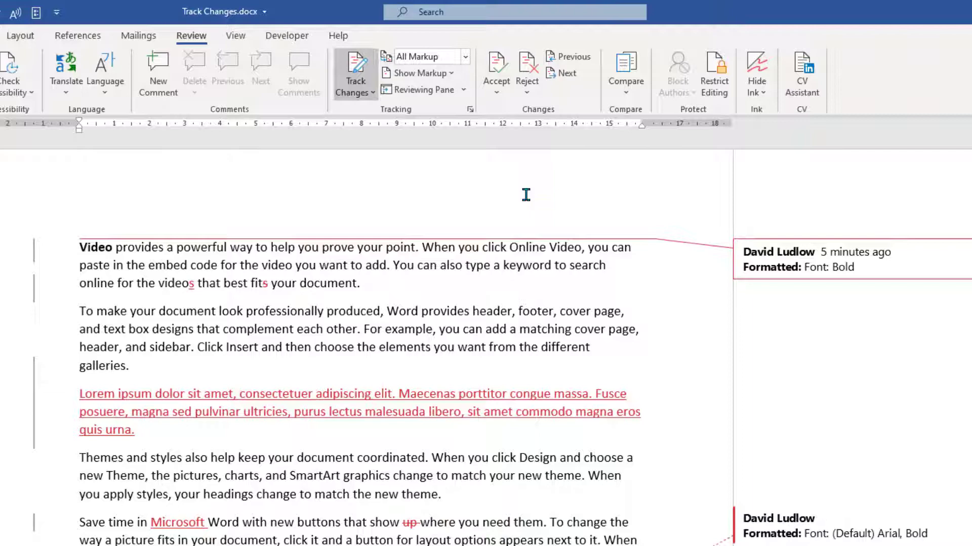
mouse_move(424, 91)
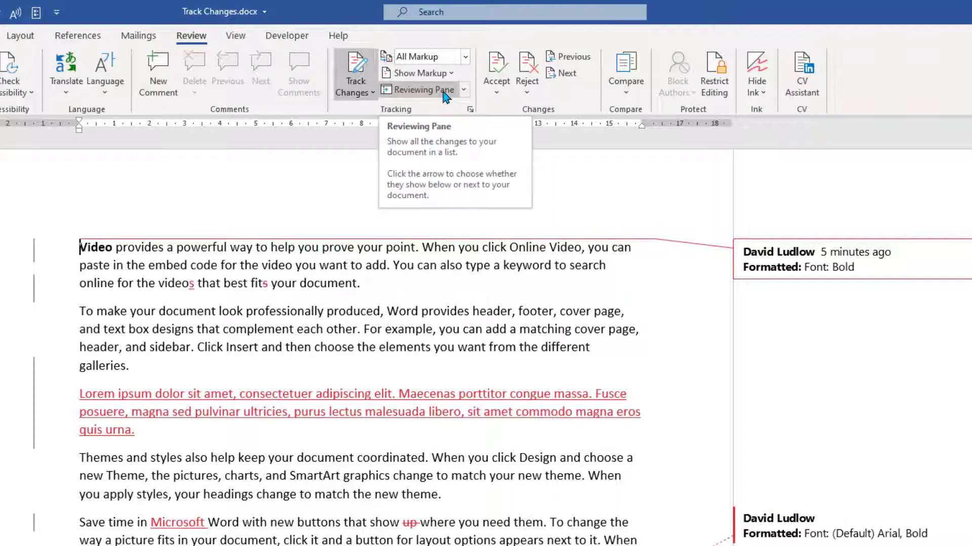
Show the Revisions pane listing all 10 changes beside the document.
left_click(425, 90)
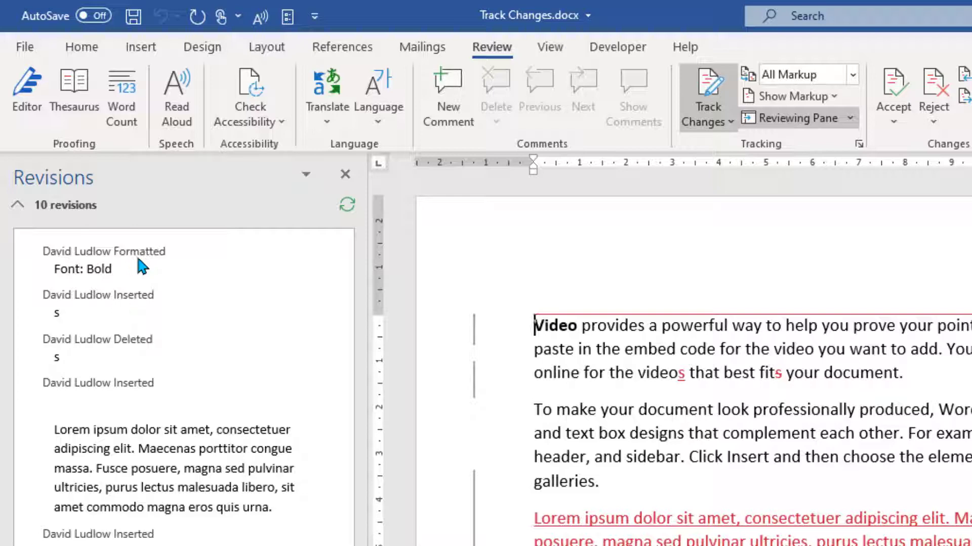
mouse_move(92, 332)
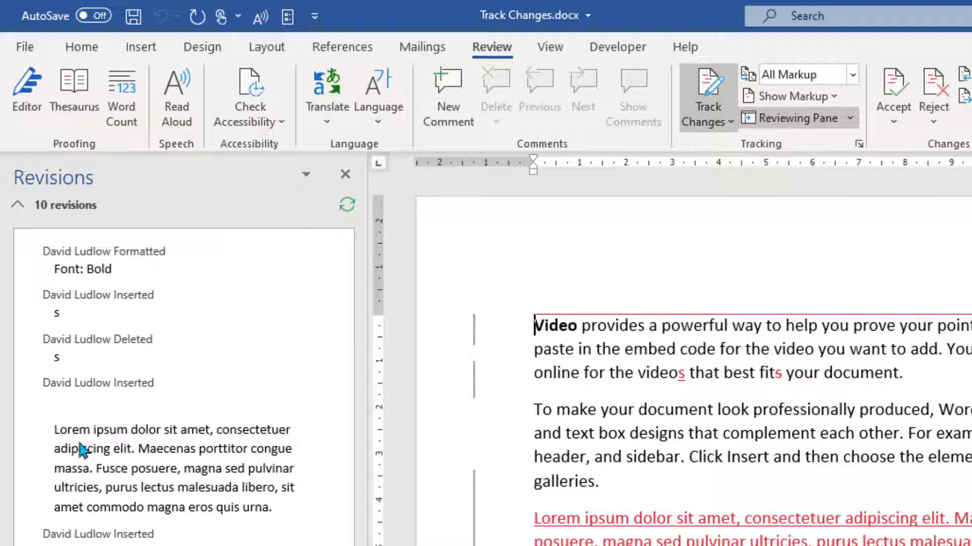
mouse_move(210, 472)
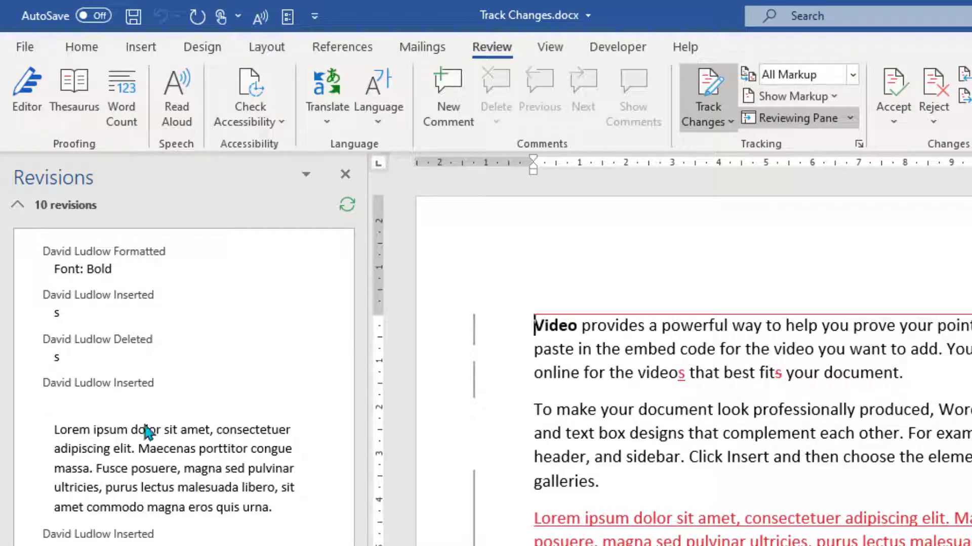
mouse_move(213, 288)
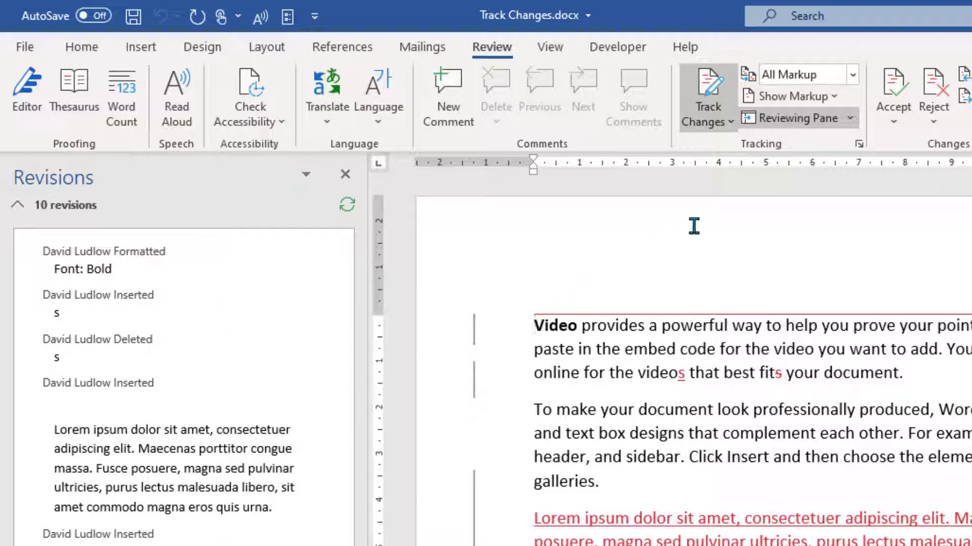
mouse_move(850, 122)
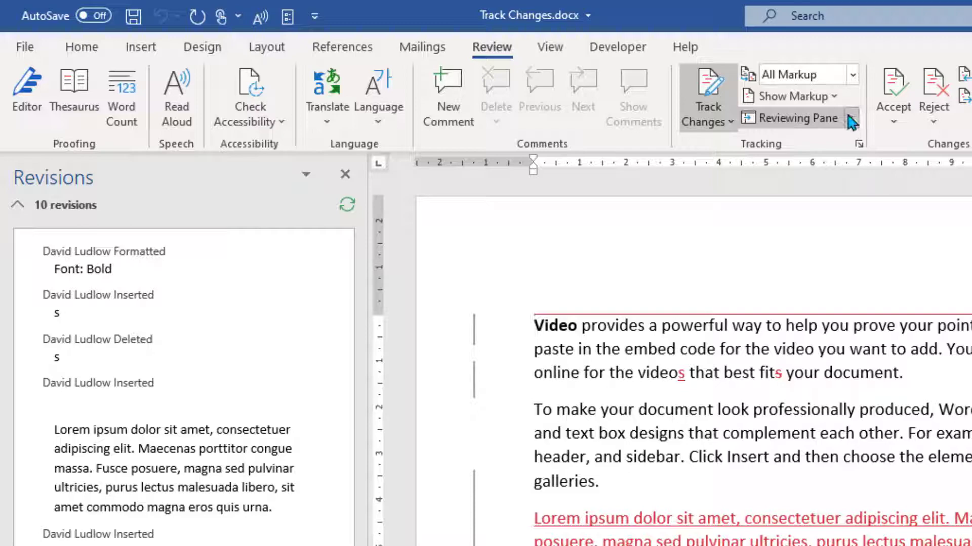
Move the Revisions pane to a horizontal layout below the document.
left_click(797, 118)
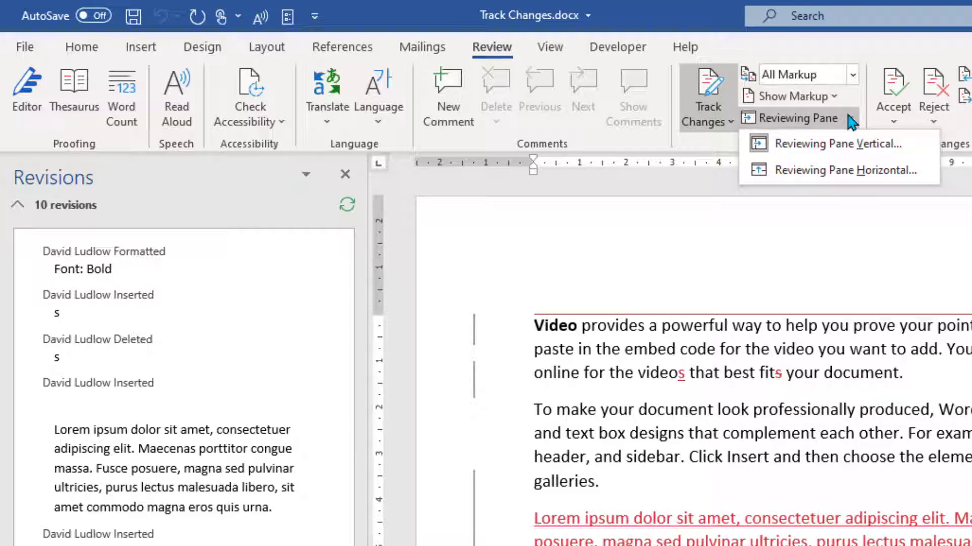
mouse_move(847, 176)
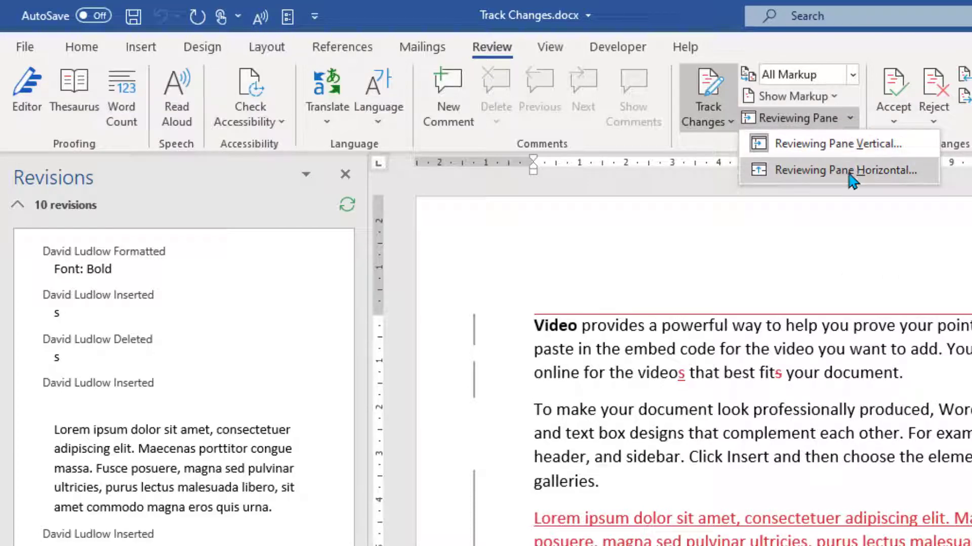
left_click(847, 170)
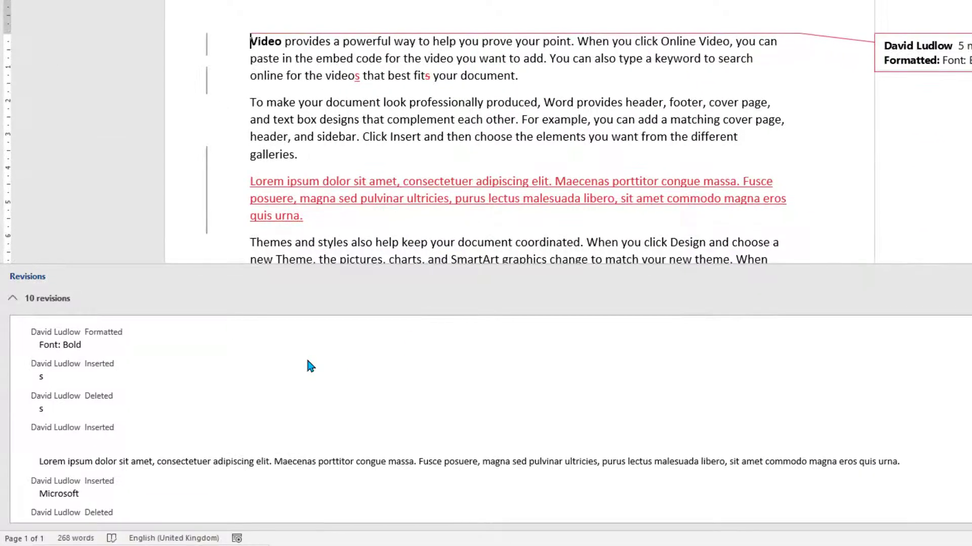
mouse_move(277, 432)
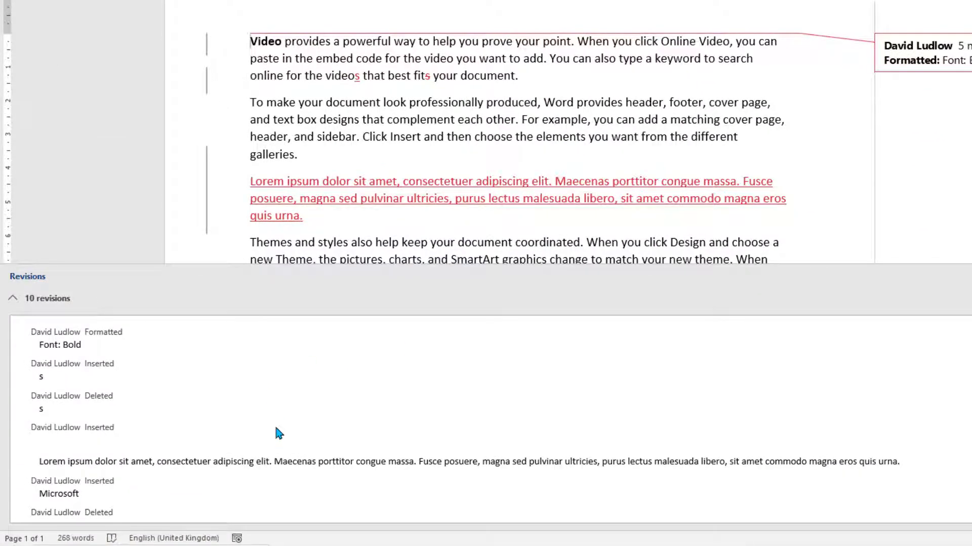
mouse_move(583, 87)
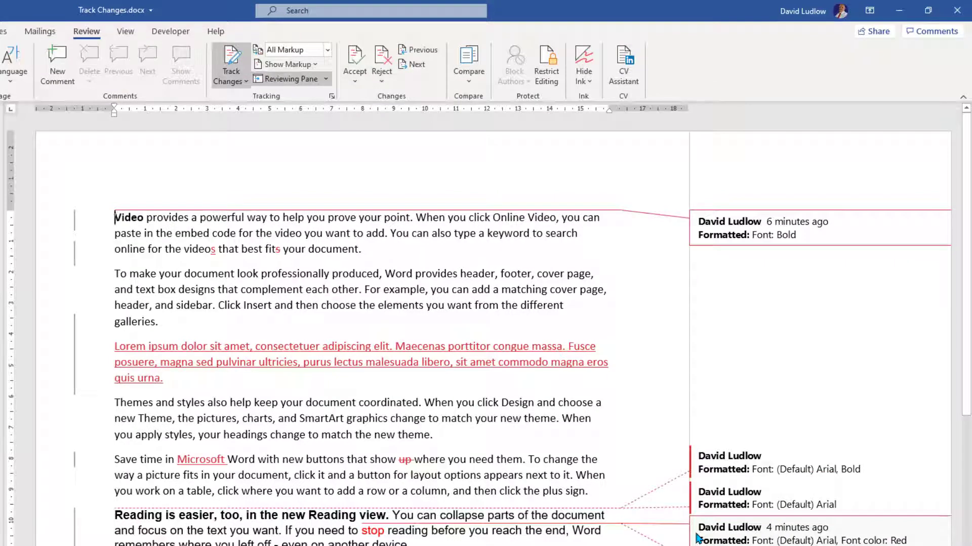
mouse_move(356, 301)
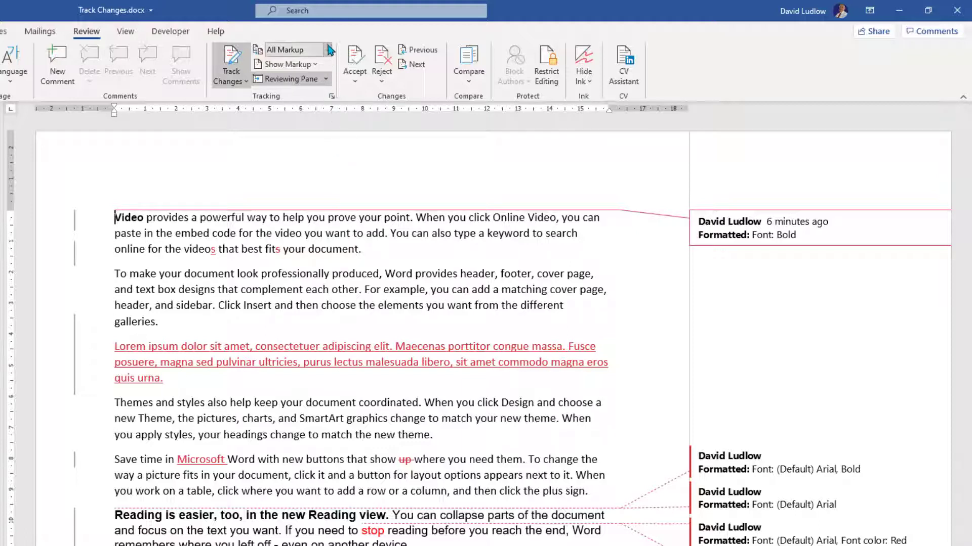
left_click(328, 49)
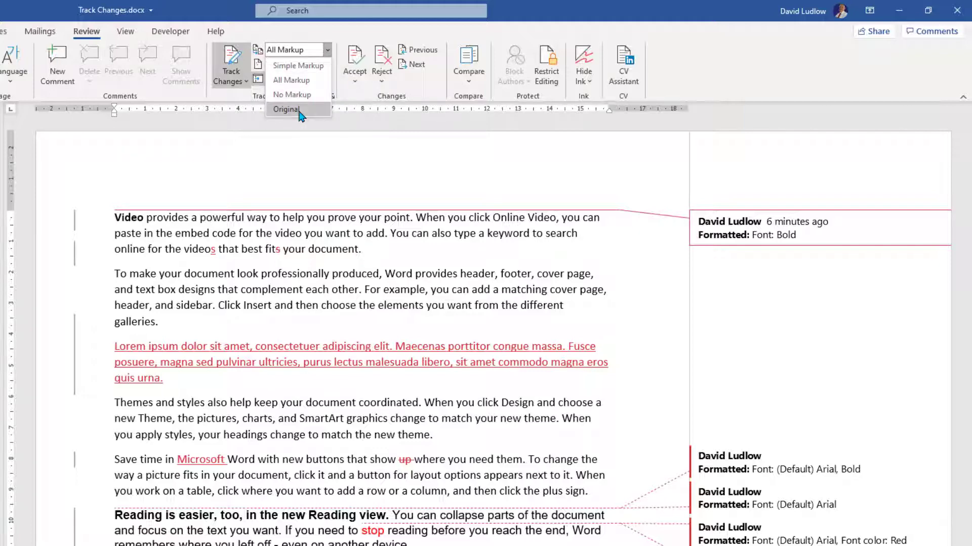
left_click(286, 110)
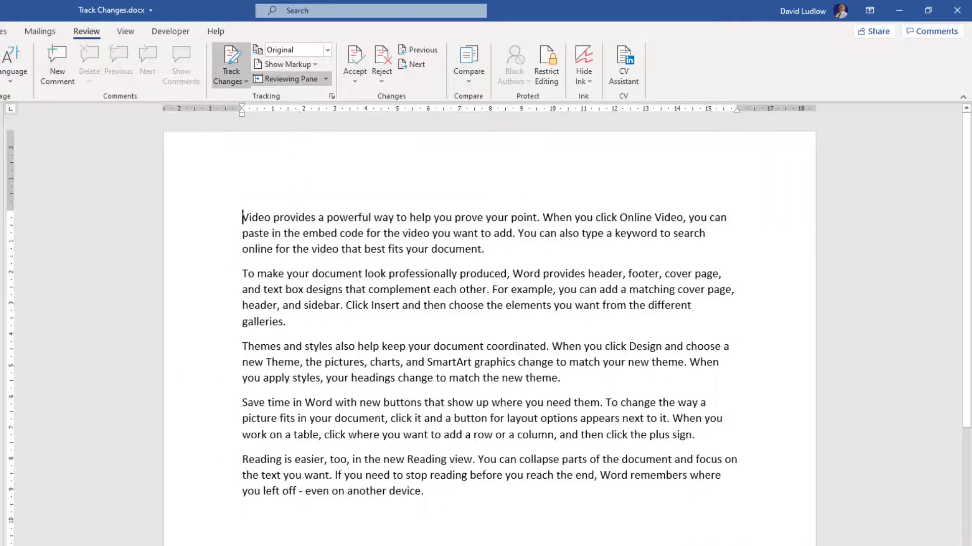
mouse_move(448, 532)
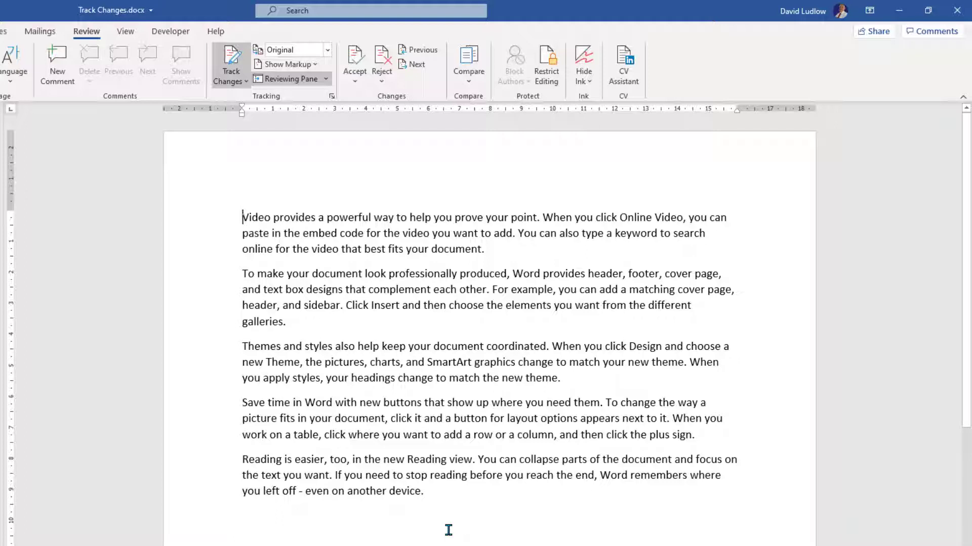
mouse_move(91, 342)
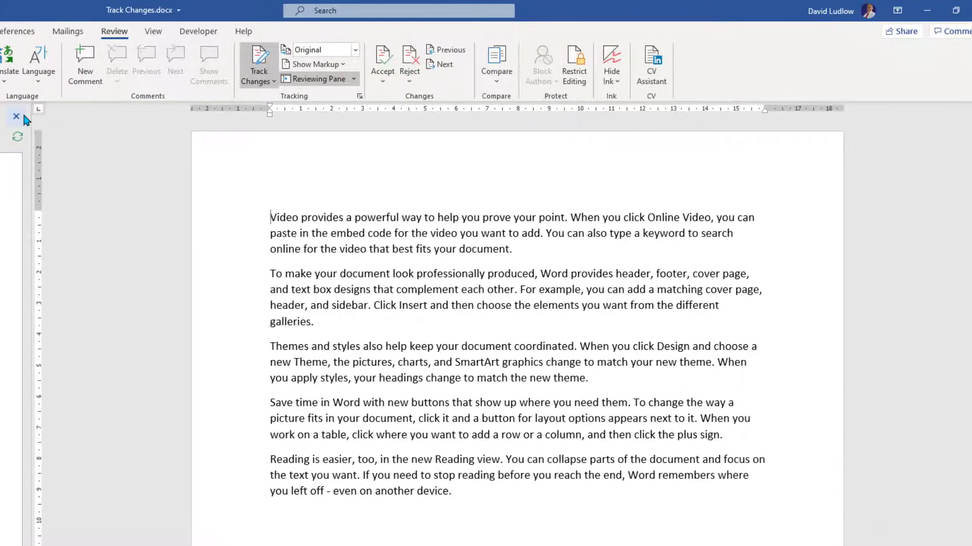
left_click(16, 116)
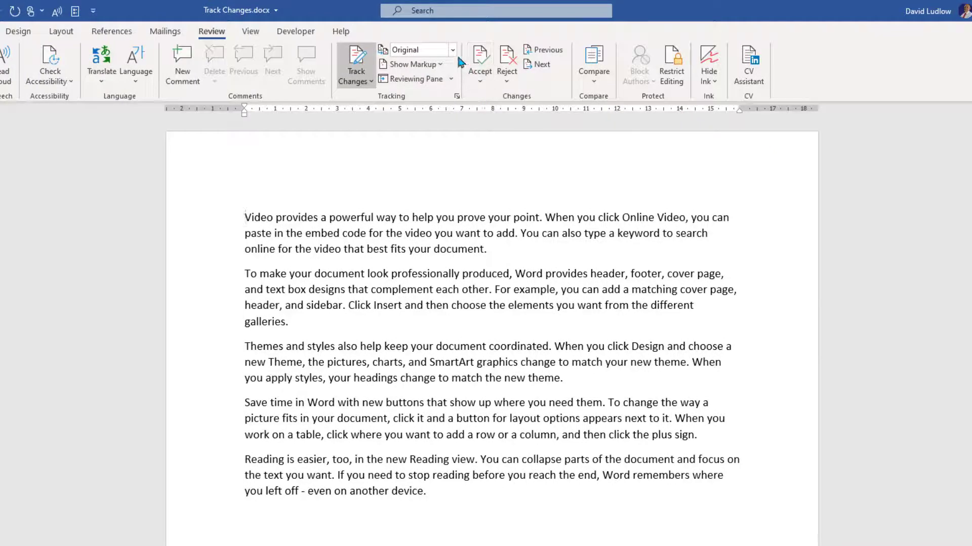
left_click(451, 50)
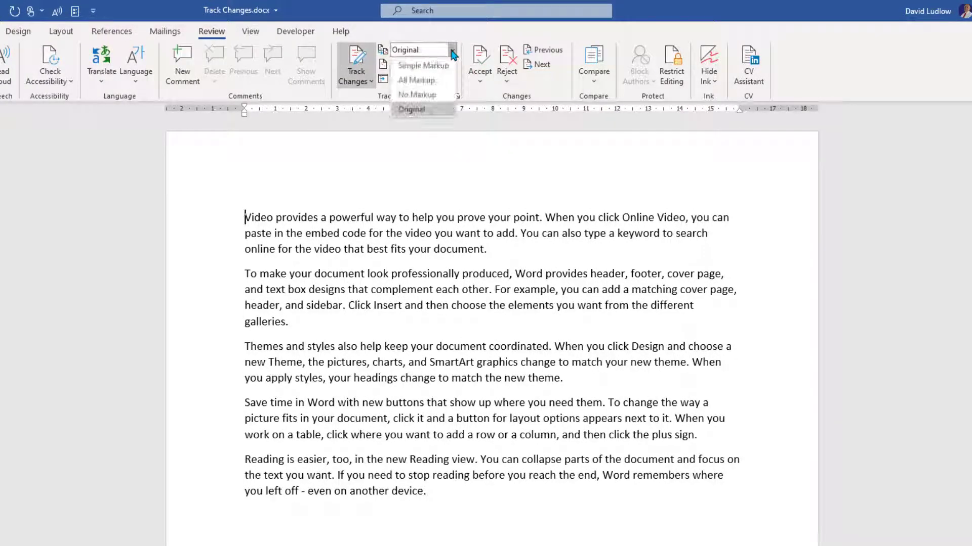
mouse_move(416, 80)
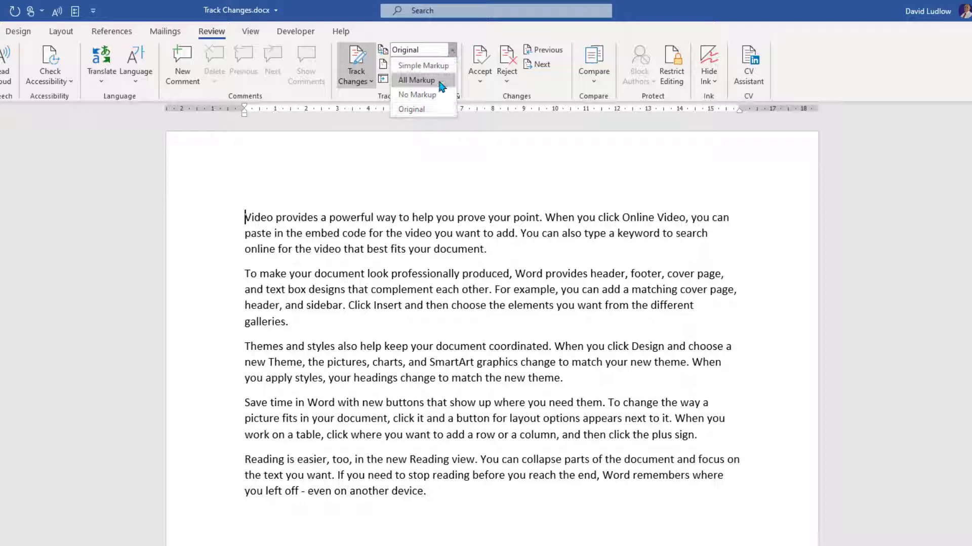
left_click(416, 80)
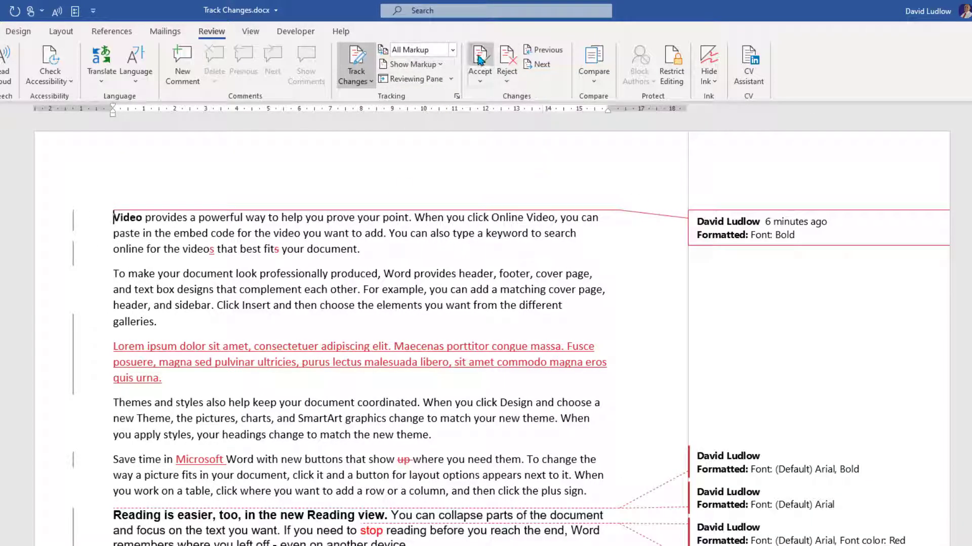
mouse_move(479, 59)
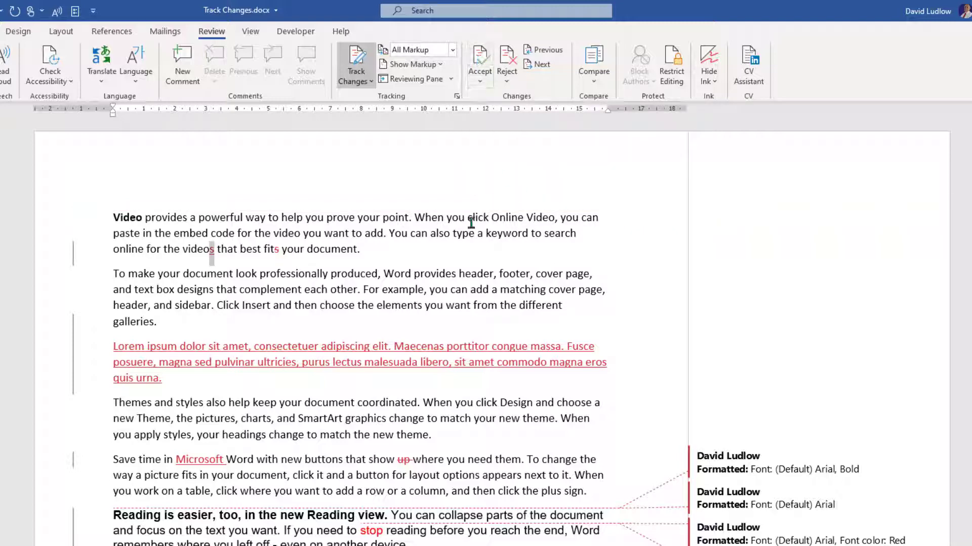
mouse_move(785, 226)
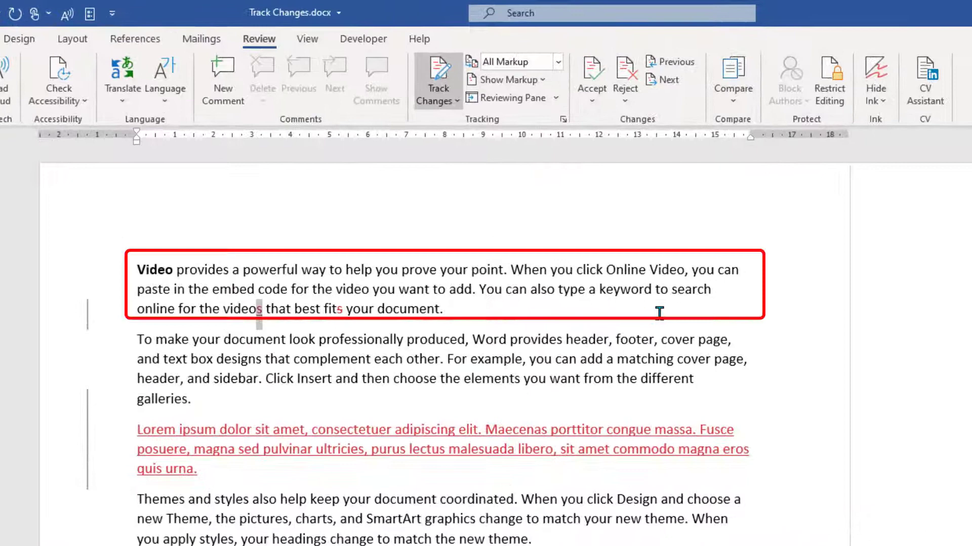
mouse_move(166, 332)
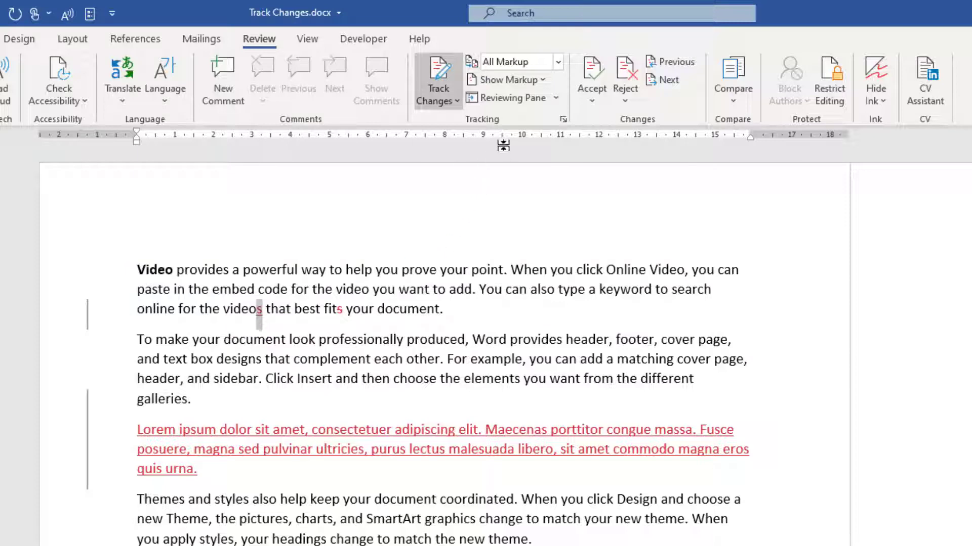
mouse_move(625, 71)
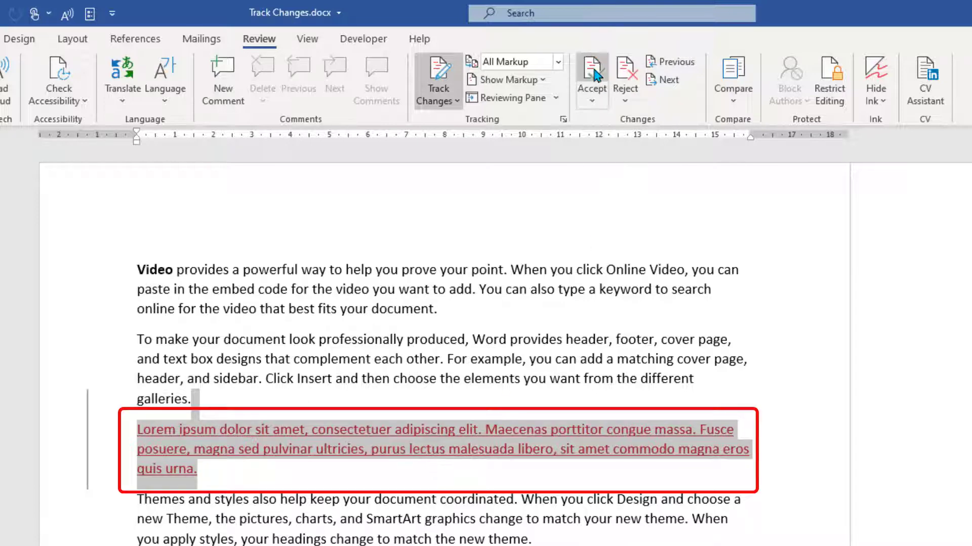
Accept the inserted Lorem ipsum paragraph as permanent text.
left_click(590, 79)
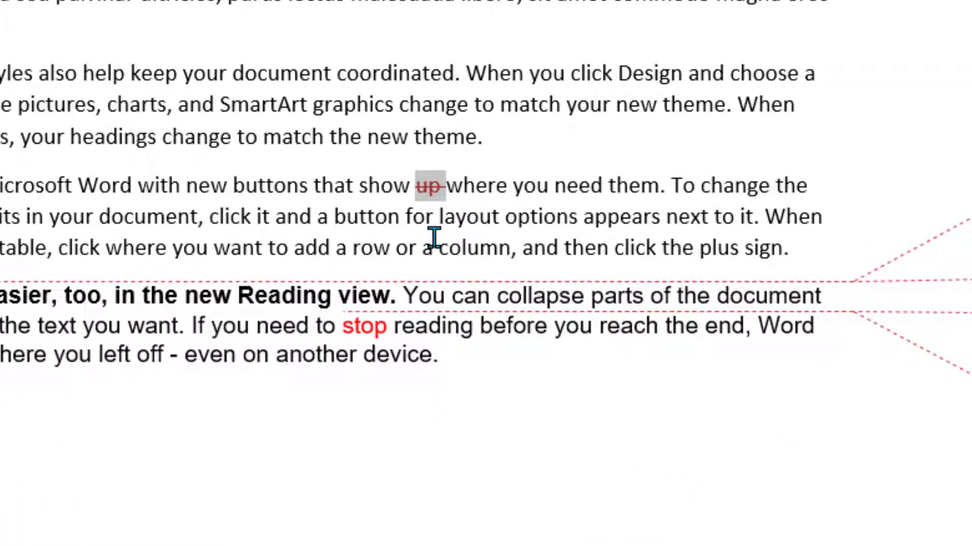
mouse_move(418, 225)
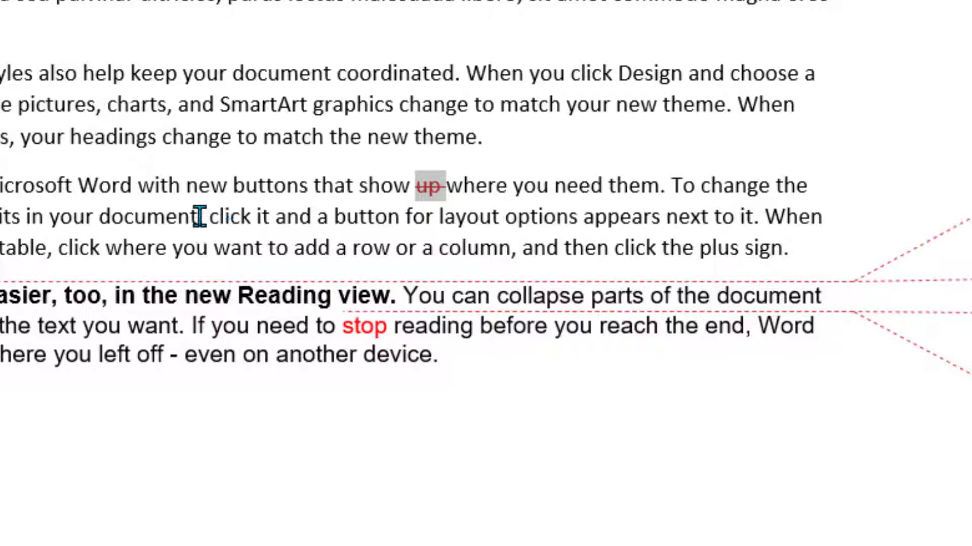
mouse_move(328, 217)
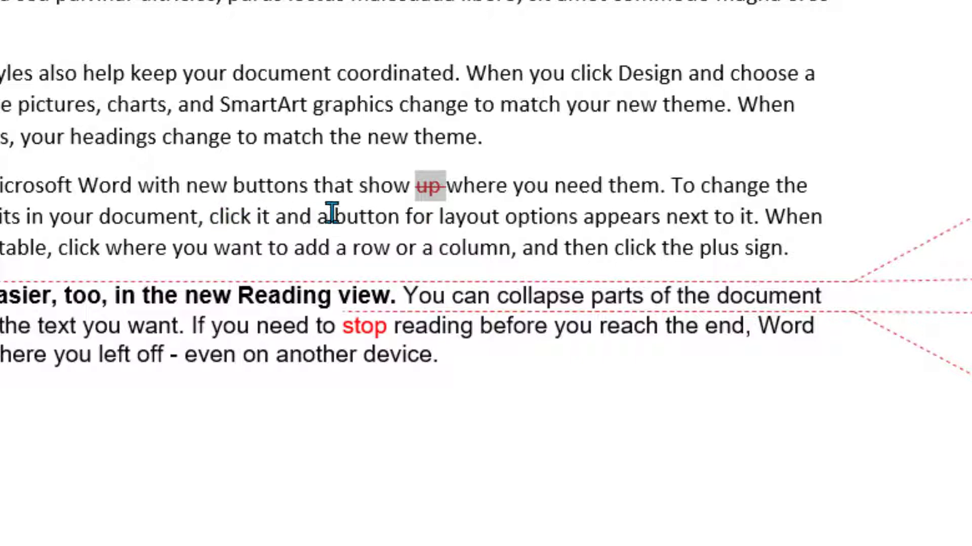
mouse_move(496, 199)
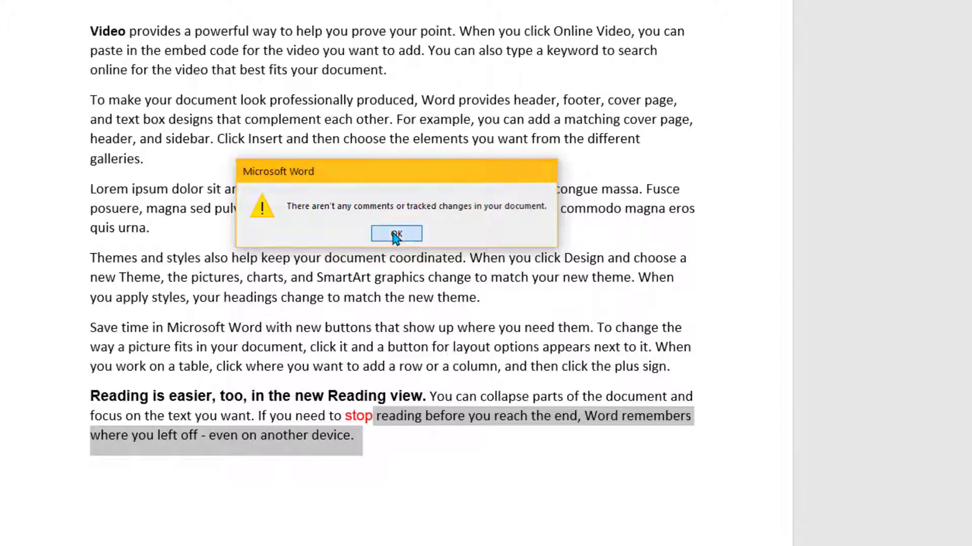
Acknowledge the message that no comments or tracked changes remain.
left_click(395, 234)
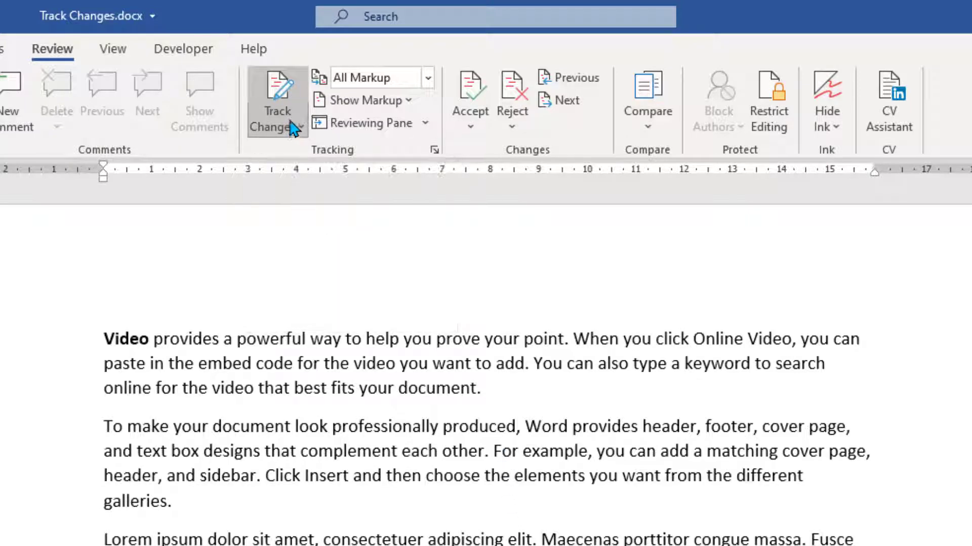
Turn Track Changes off so further edits are no longer recorded.
left_click(277, 128)
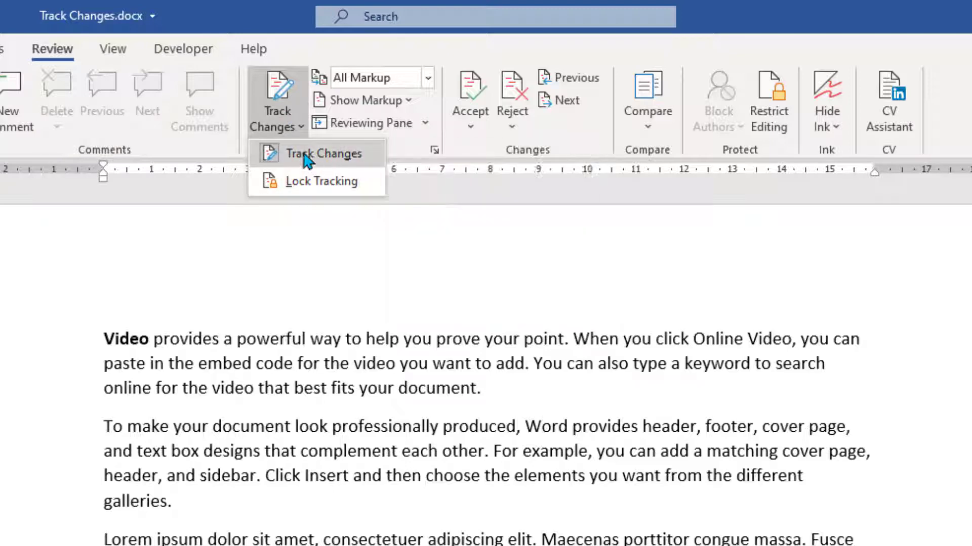
left_click(322, 153)
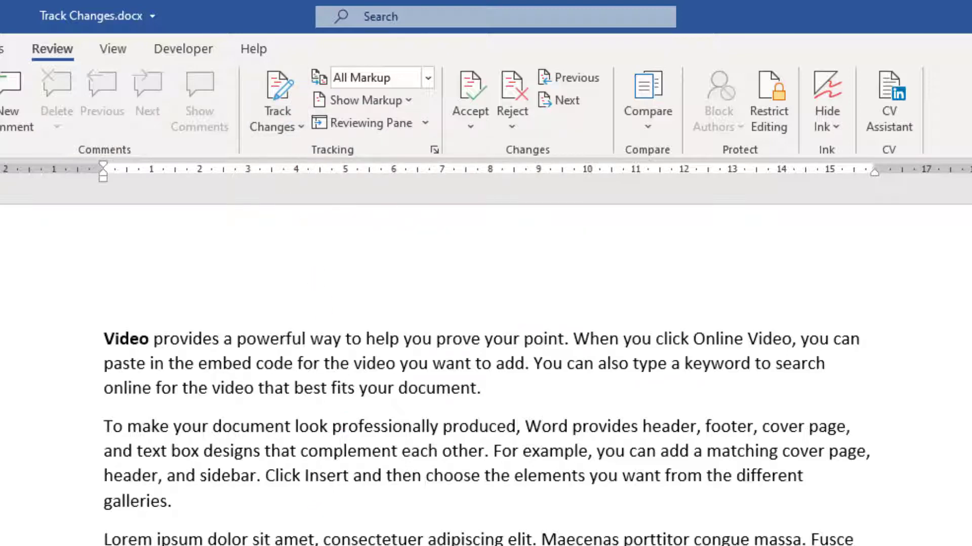